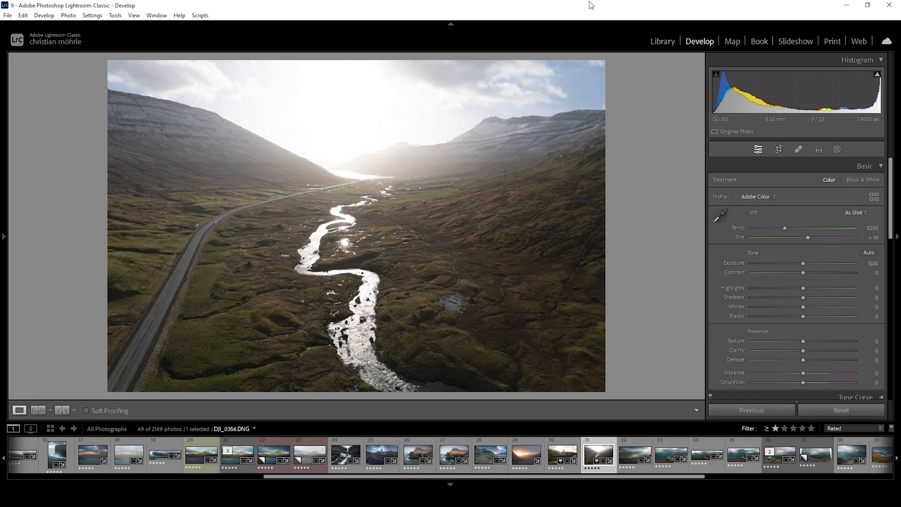
mouse_move(615, 12)
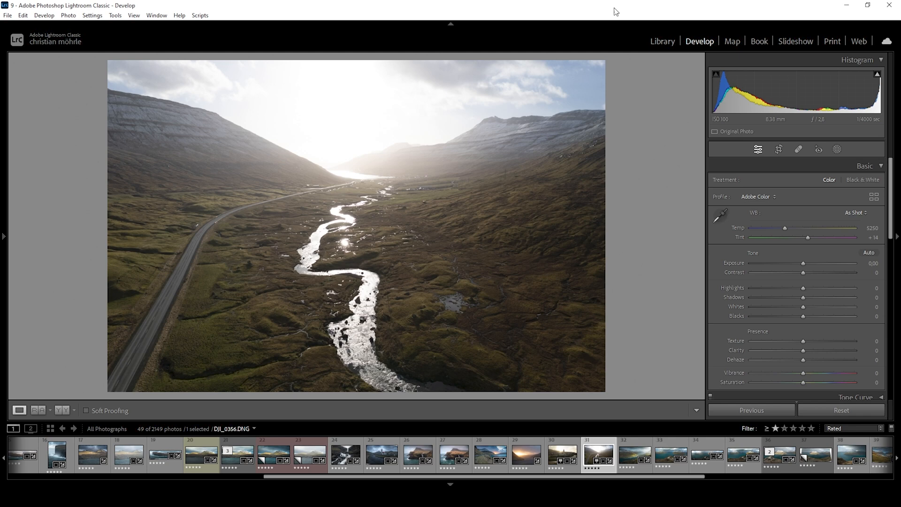
mouse_move(630, 7)
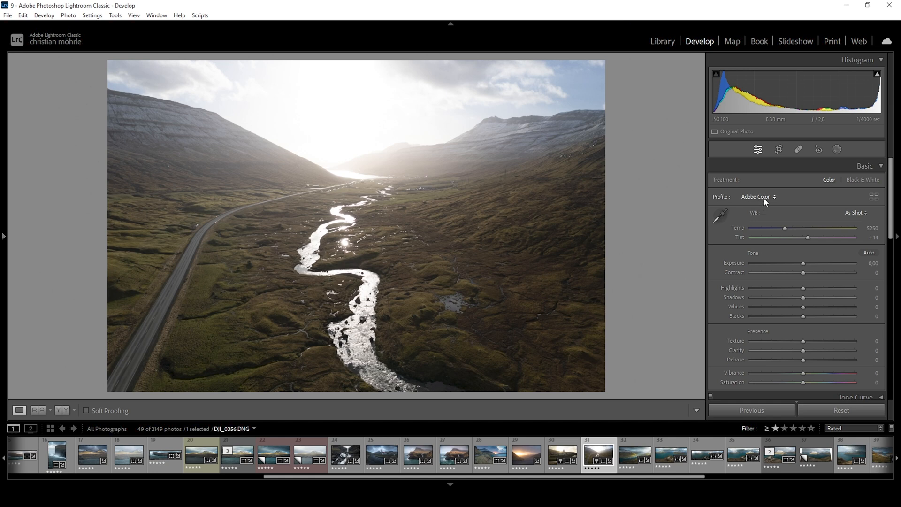
- Apply the Adobe Standard profile and warm the white balance to Temp 6796
left_click(758, 196)
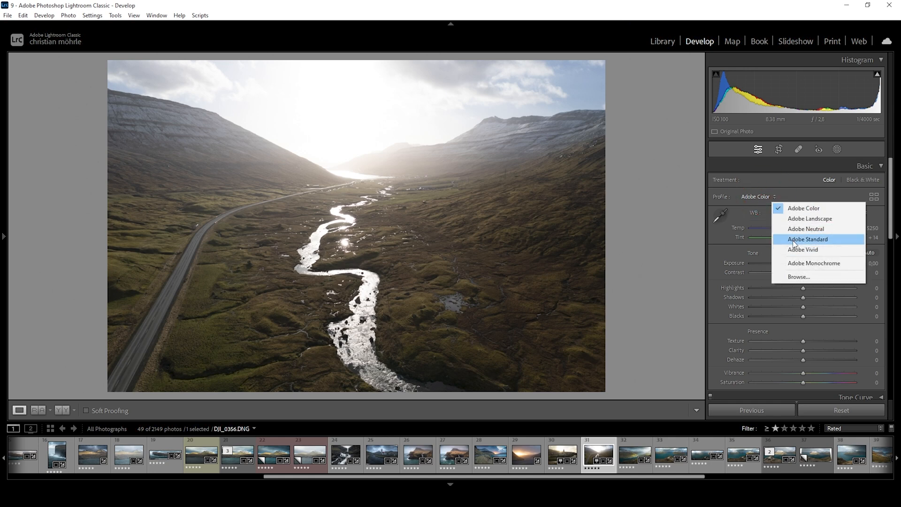
left_click(807, 239)
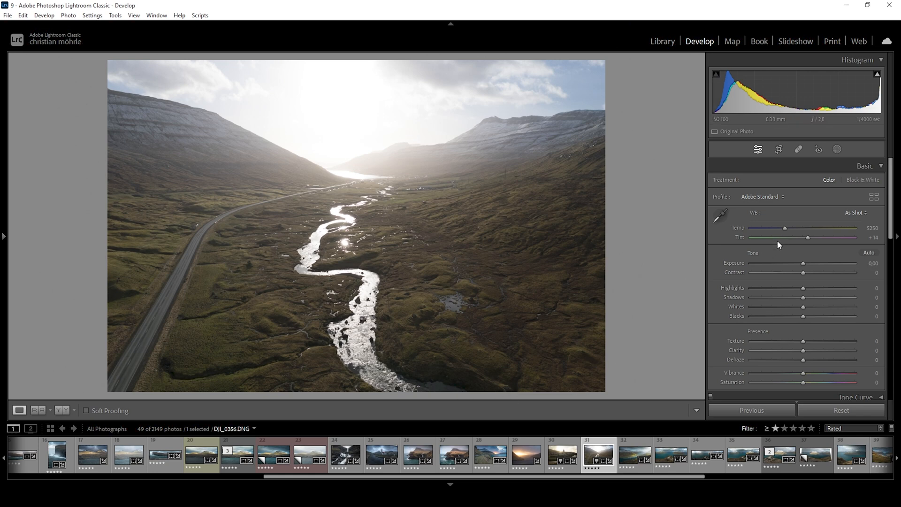
mouse_move(339, 289)
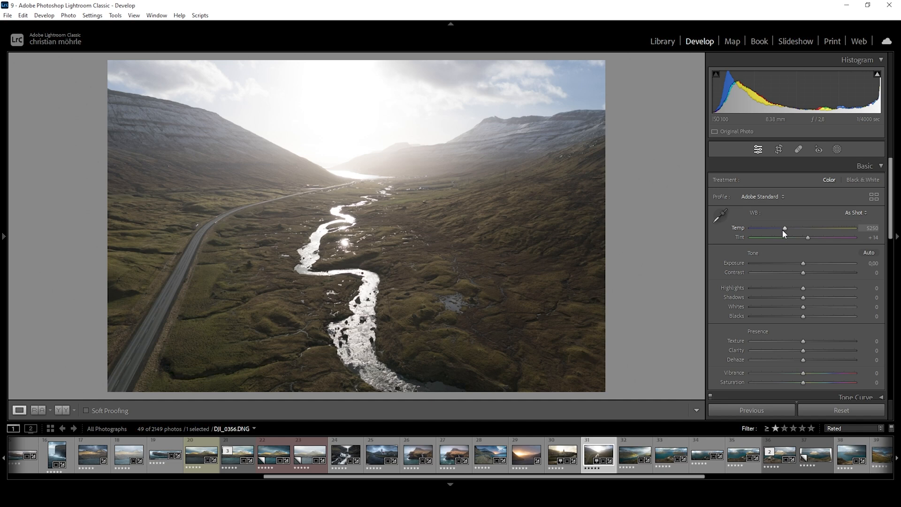
left_click_drag(785, 229, 797, 228)
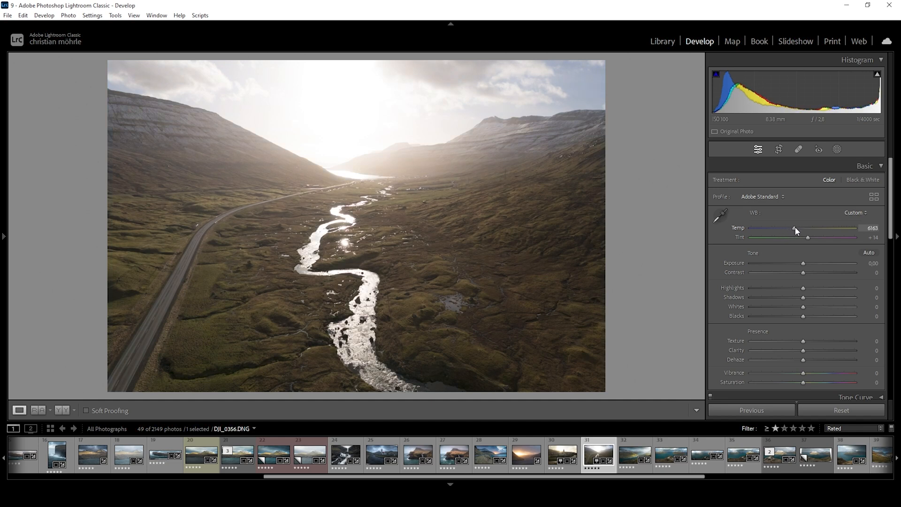
left_click_drag(795, 228, 802, 228)
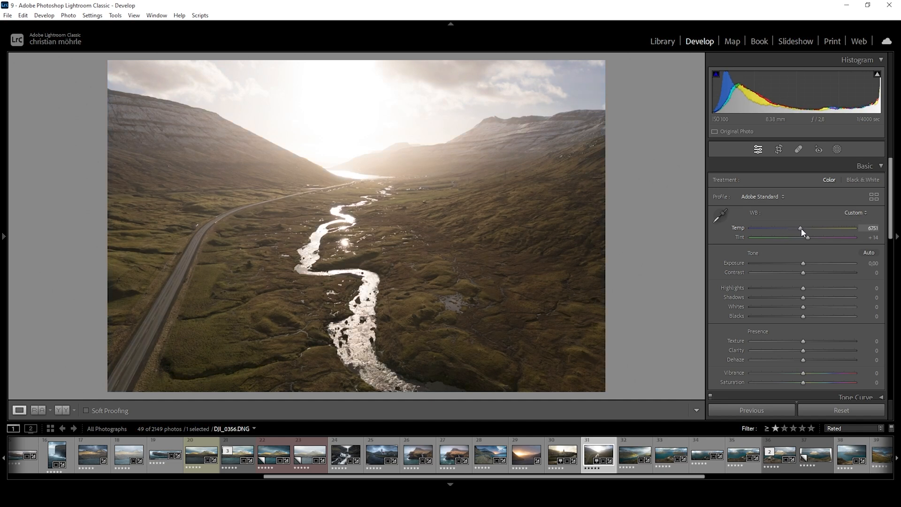
left_click_drag(801, 231, 808, 231)
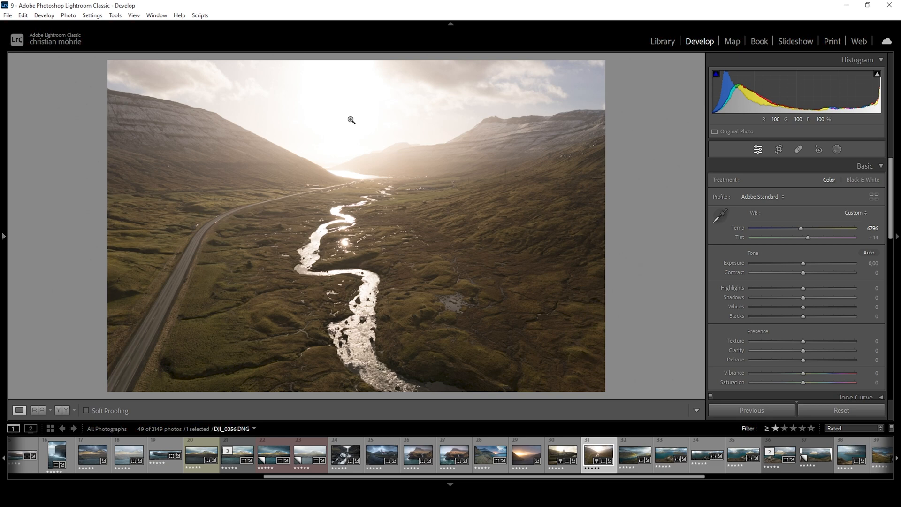
mouse_move(315, 142)
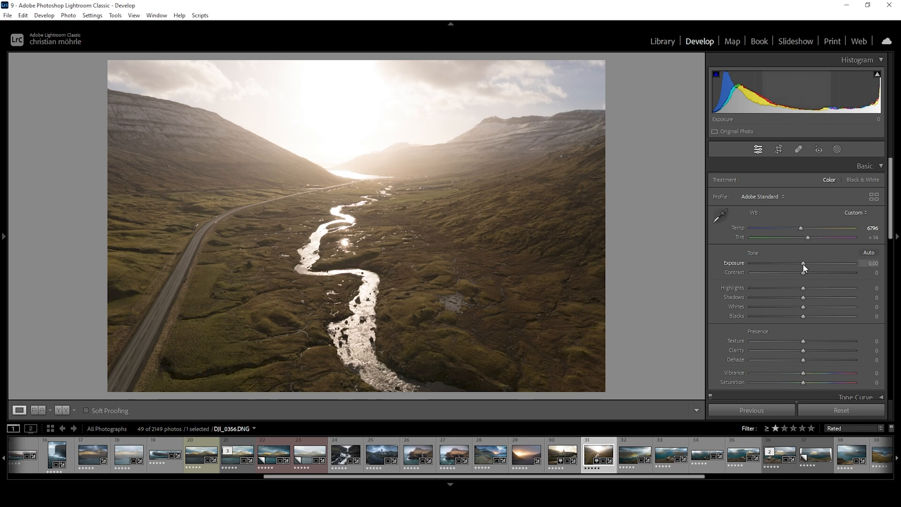
- Lower the Basic panel Exposure slider to -0.75
left_click_drag(804, 263, 800, 263)
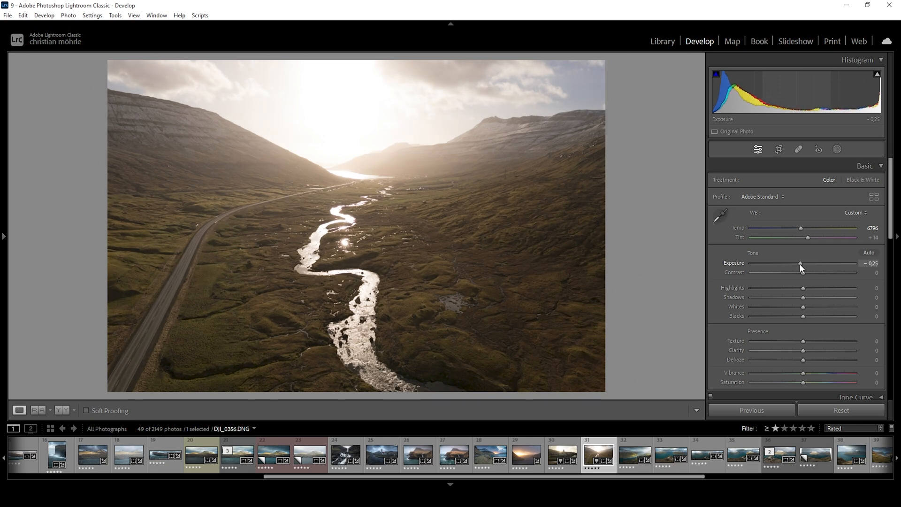
left_click_drag(800, 264, 798, 263)
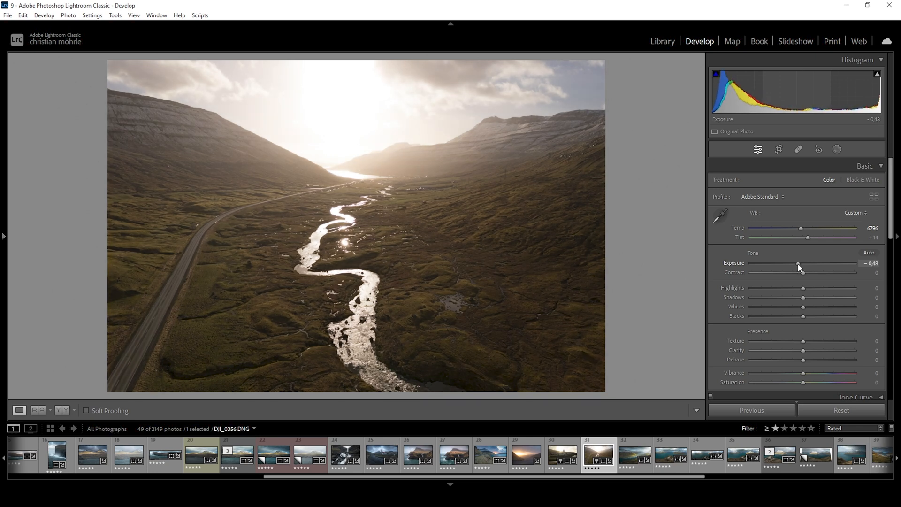
left_click_drag(800, 262, 796, 263)
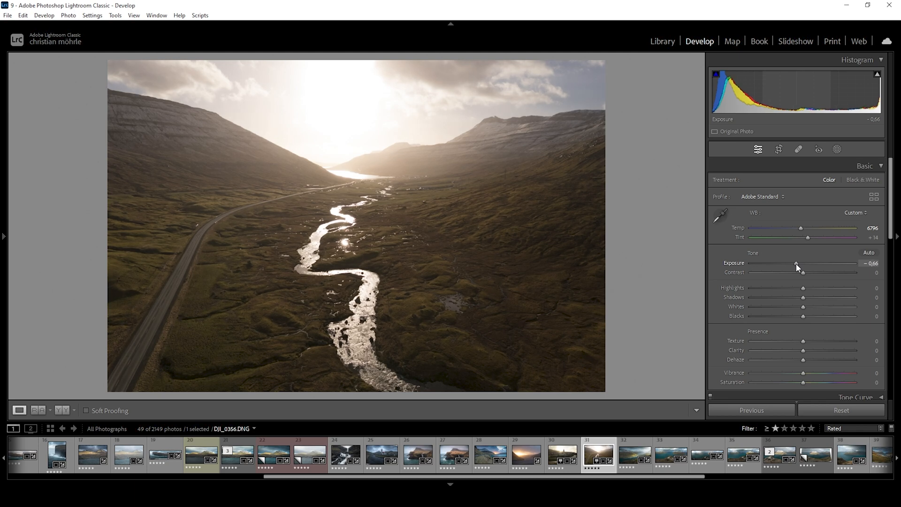
left_click_drag(797, 263, 794, 263)
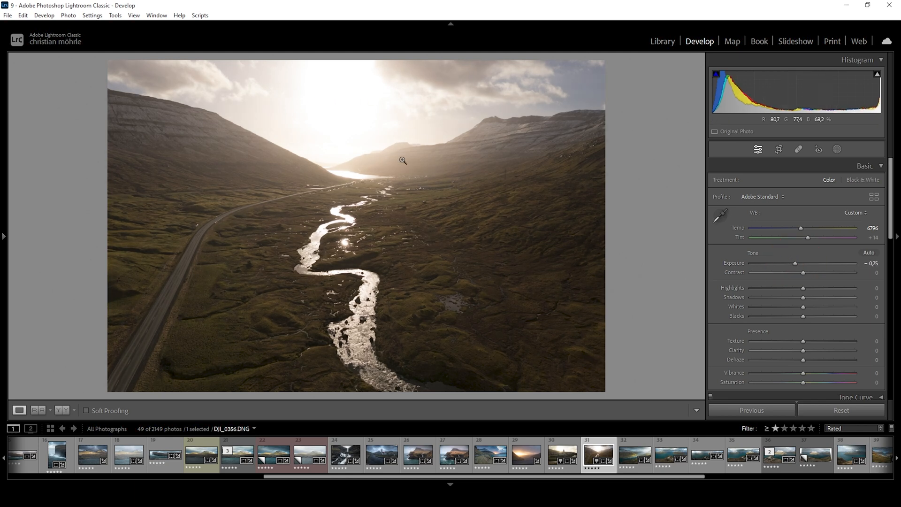
mouse_move(796, 263)
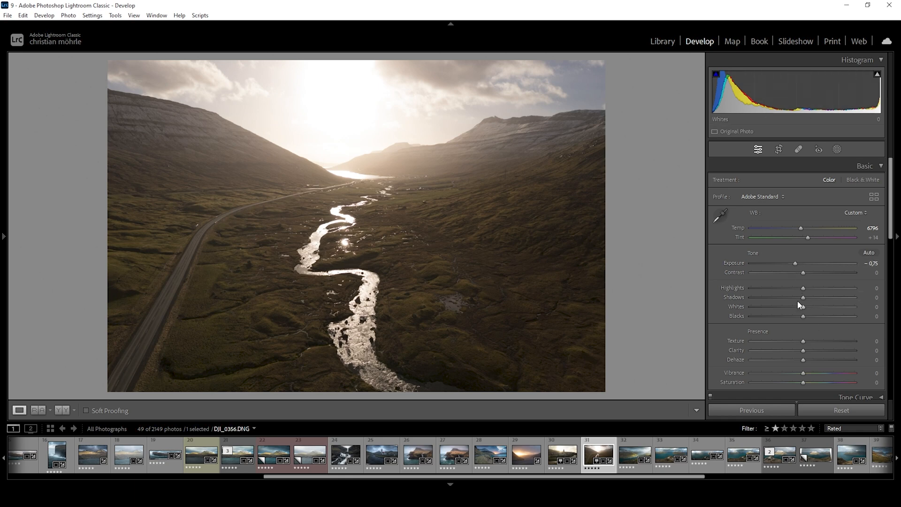
- Pull Shadows down to -43 and lift Blacks to +31
left_click_drag(803, 297, 789, 297)
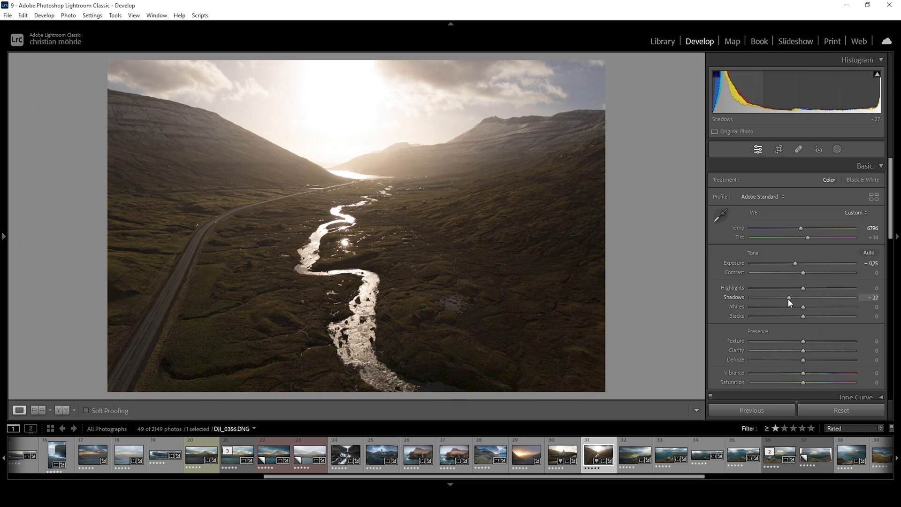
left_click_drag(789, 297, 785, 297)
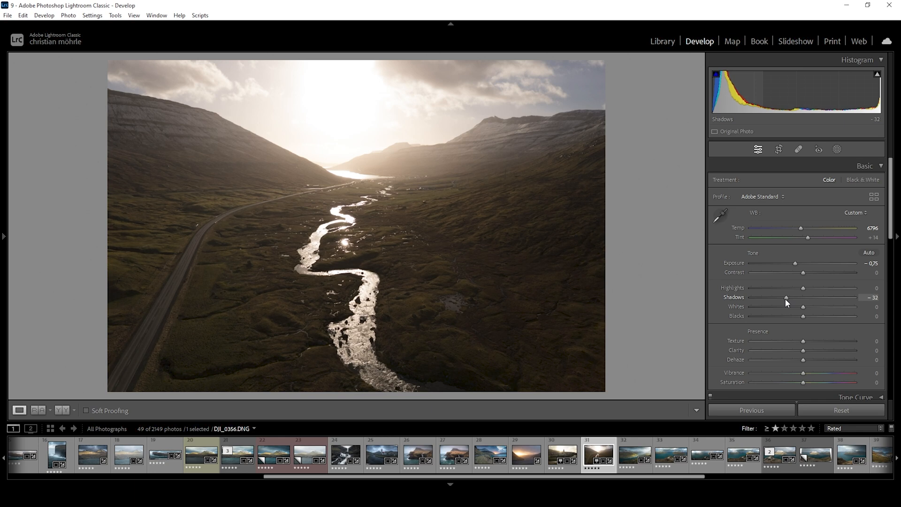
left_click_drag(786, 298, 781, 297)
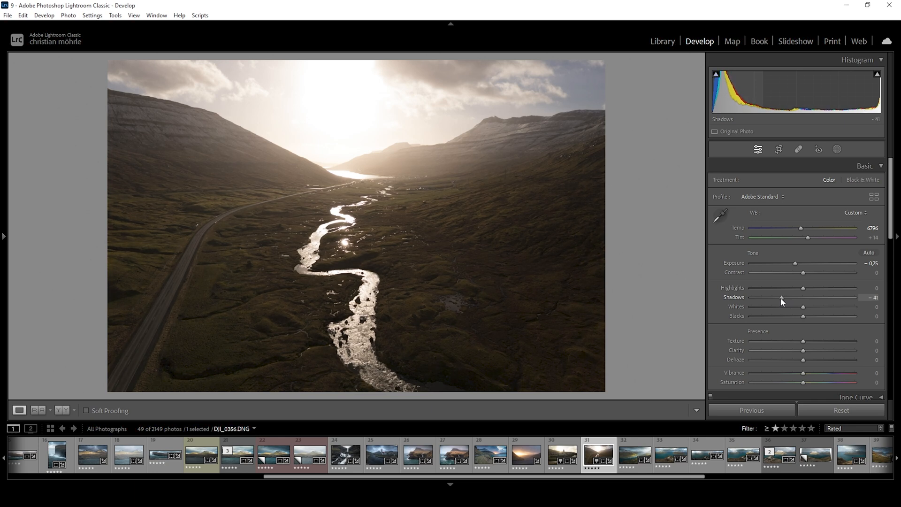
left_click_drag(783, 298, 781, 297)
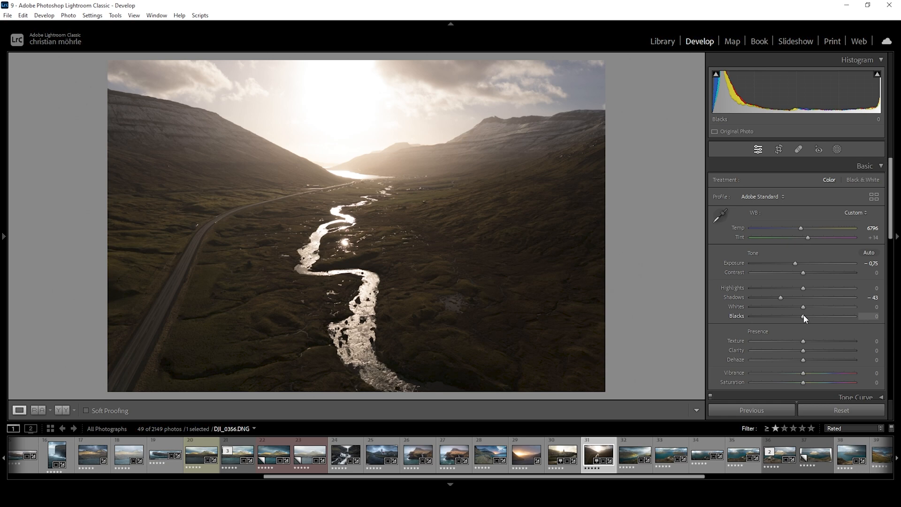
left_click_drag(803, 316, 819, 316)
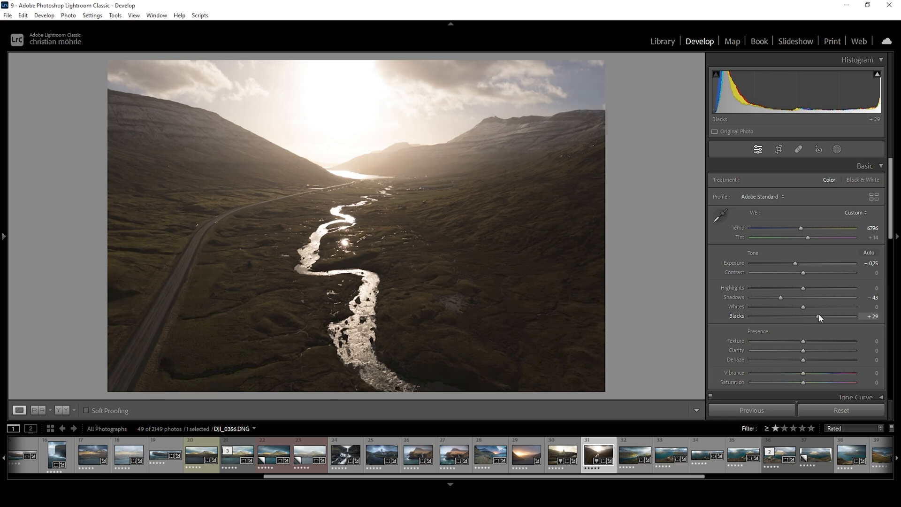
left_click_drag(820, 316, 822, 316)
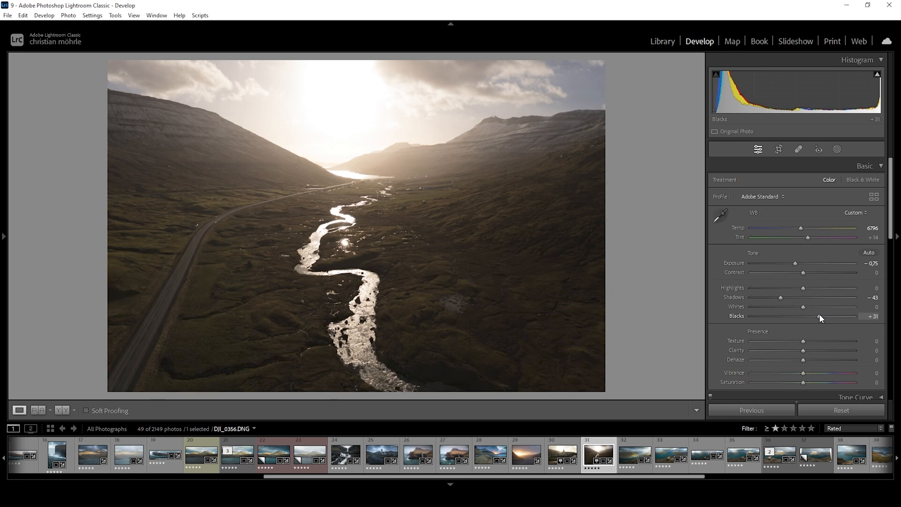
mouse_move(814, 298)
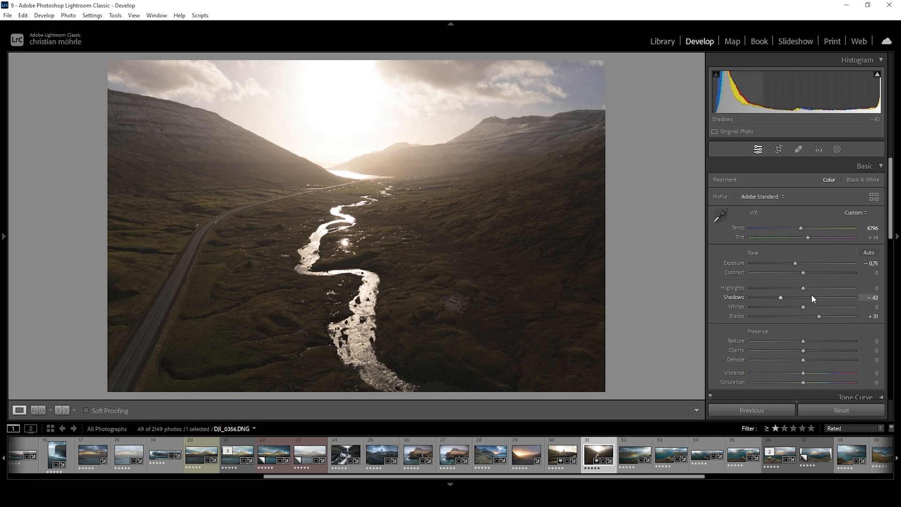
mouse_move(261, 281)
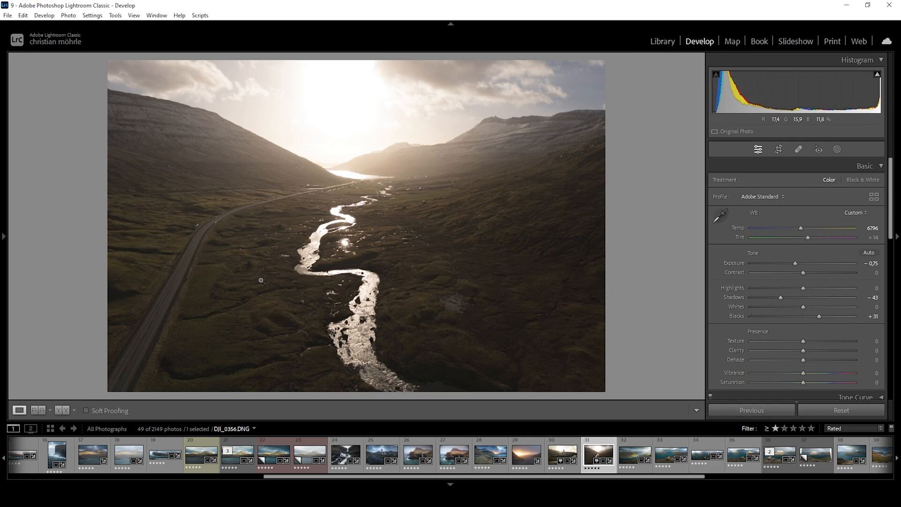
mouse_move(440, 207)
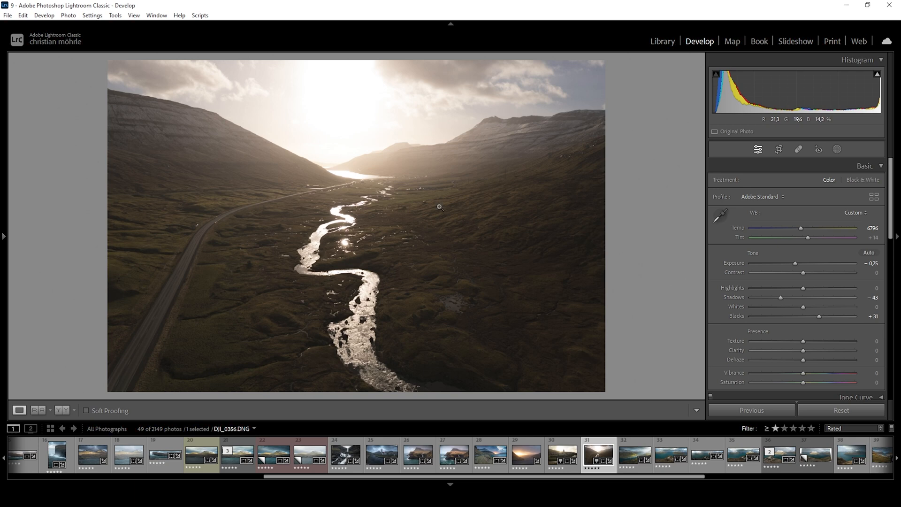
mouse_move(336, 239)
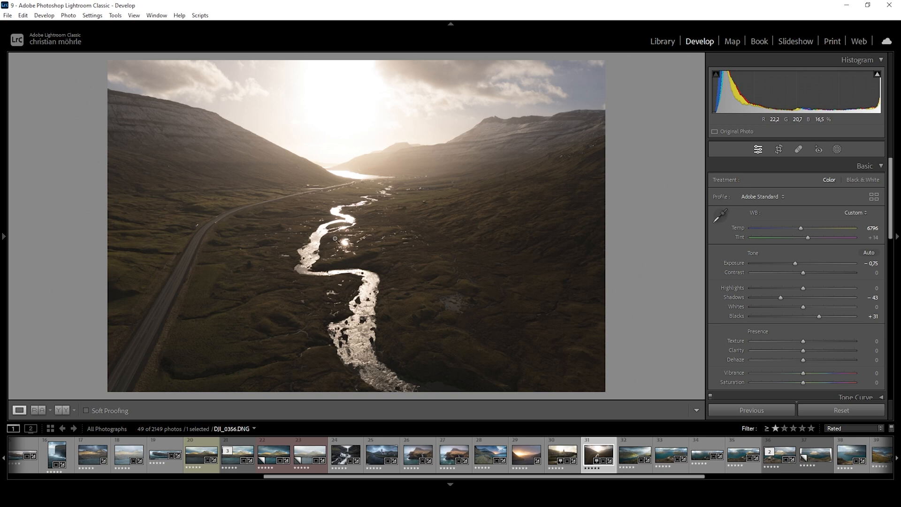
mouse_move(404, 223)
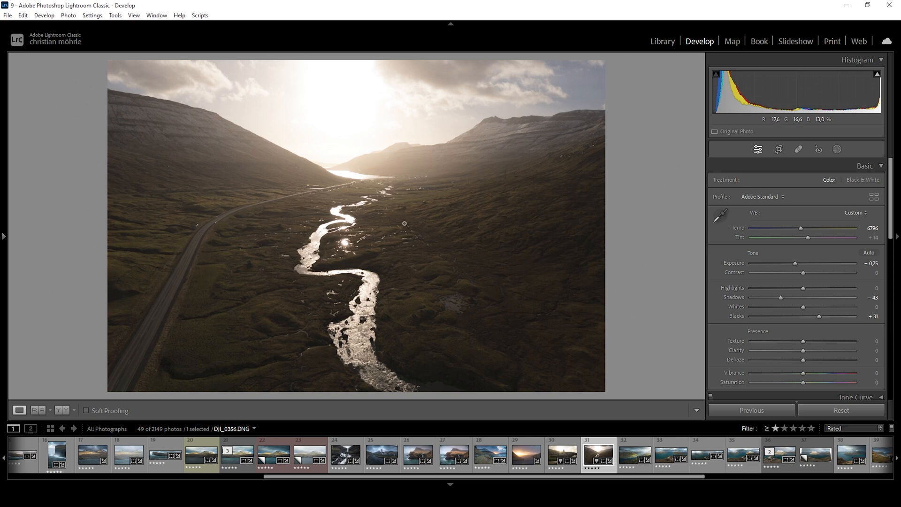
mouse_move(778, 344)
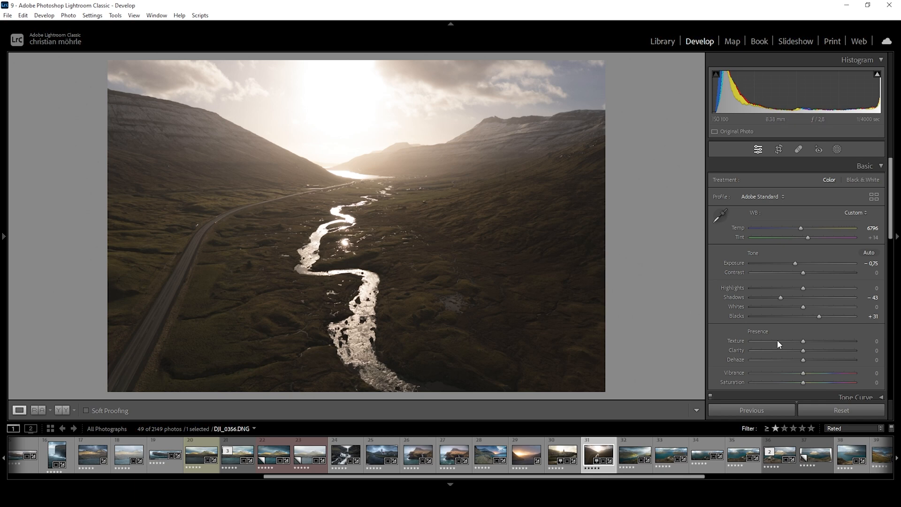
- Add Texture +3, Clarity +6 and Vibrance +15 in the Presence section
left_click_drag(803, 341, 804, 341)
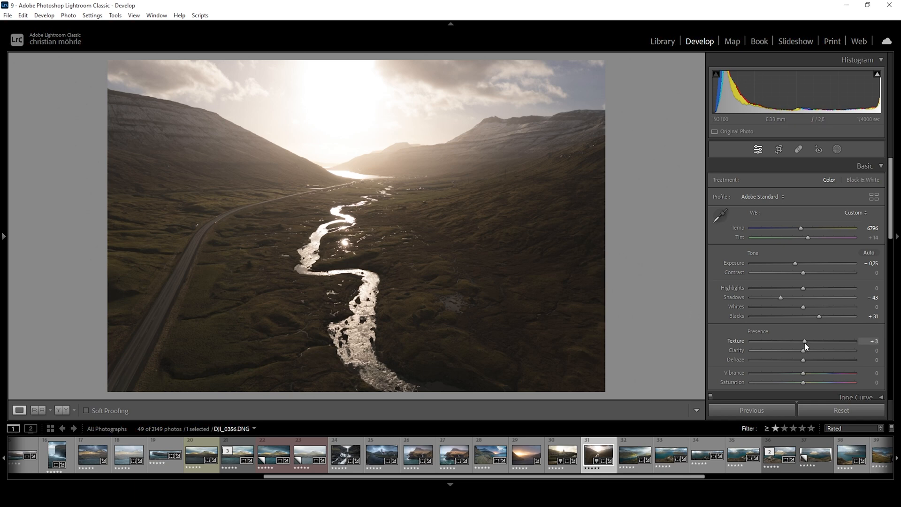
left_click_drag(804, 350, 806, 350)
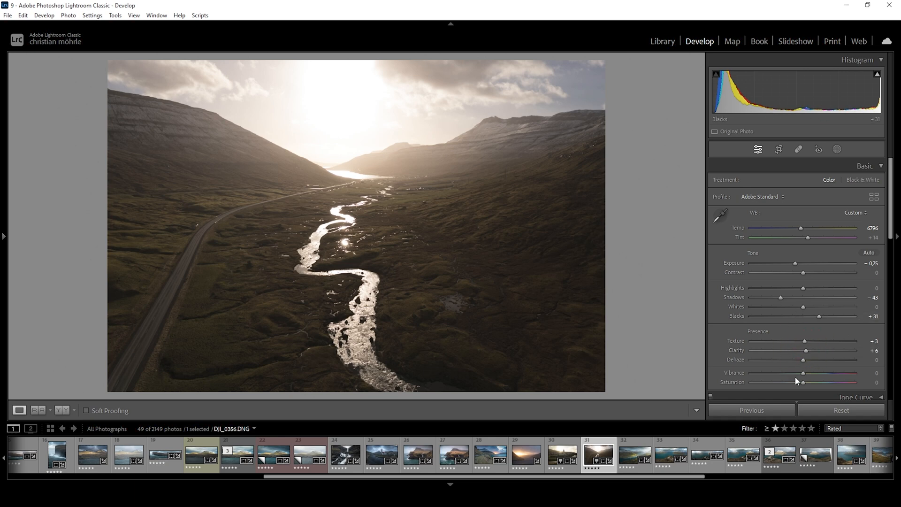
mouse_move(753, 312)
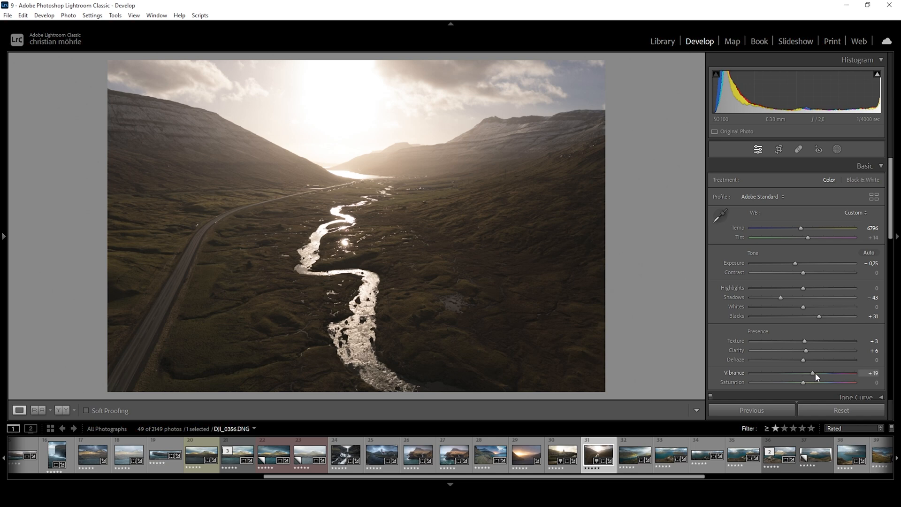
left_click_drag(813, 373, 811, 372)
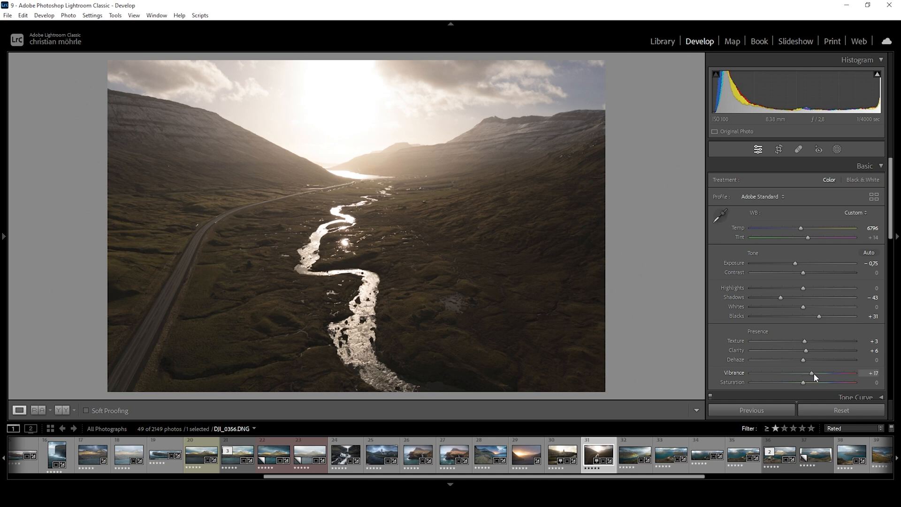
left_click_drag(815, 373, 810, 373)
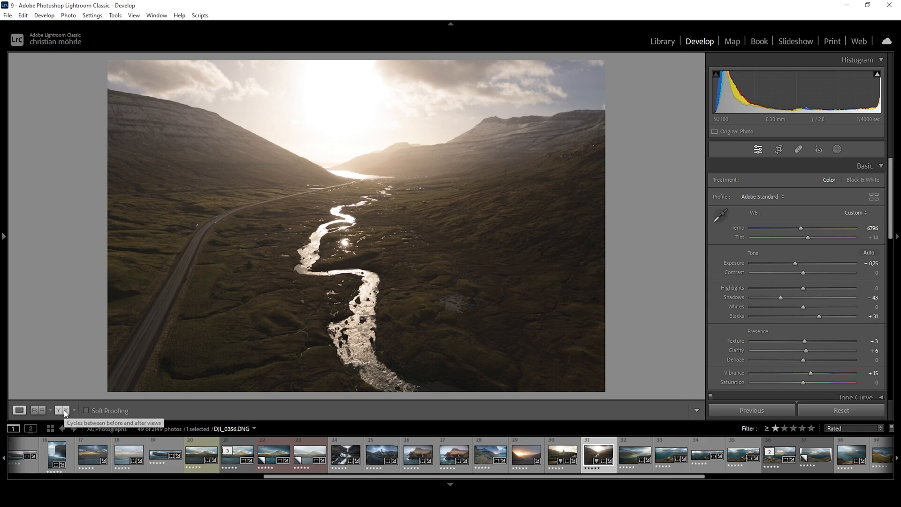
left_click(57, 410)
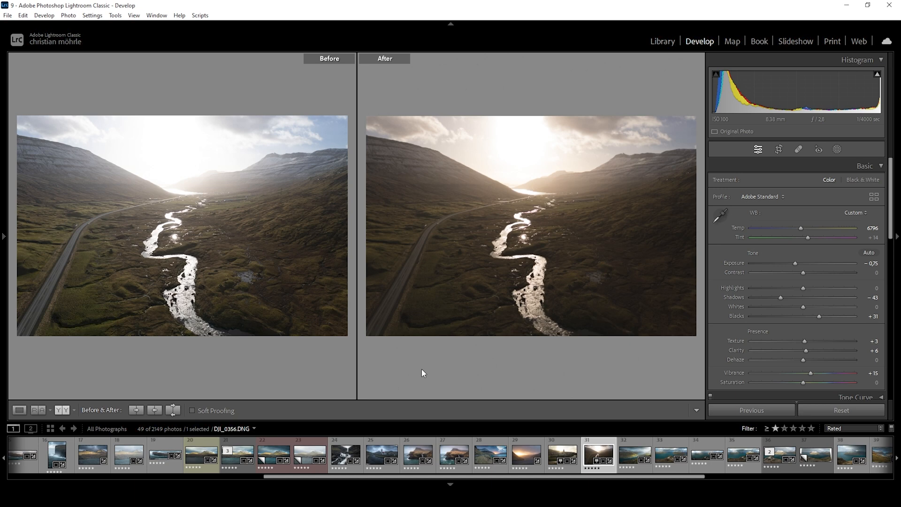
mouse_move(602, 198)
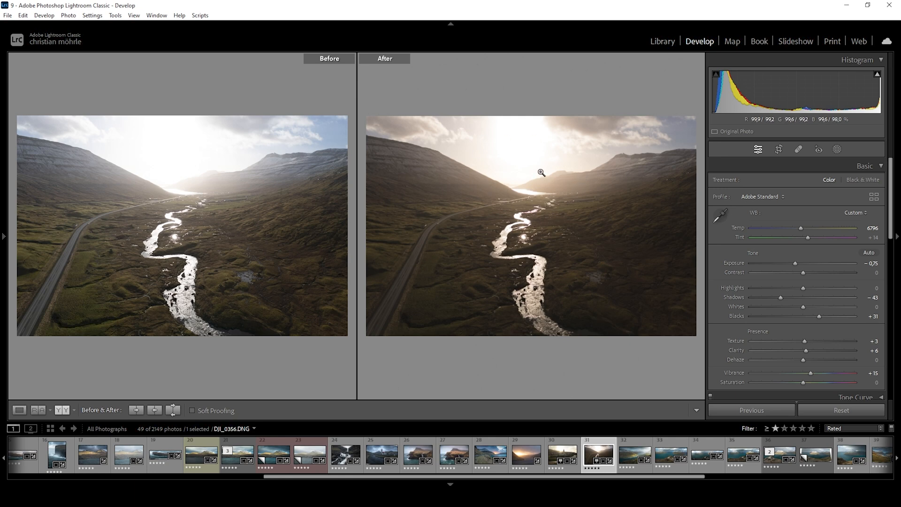
left_click(18, 410)
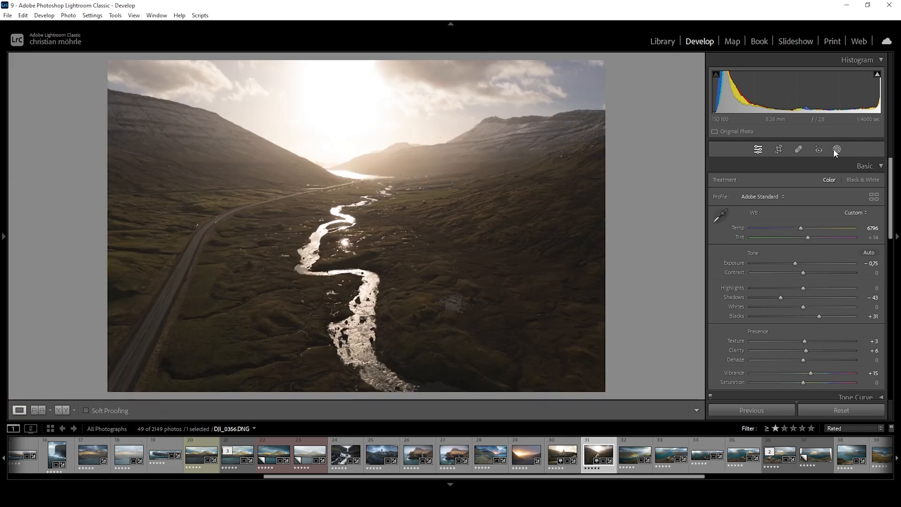
- Create a Color Range mask sampling the valley grass, refined to 12
left_click(836, 149)
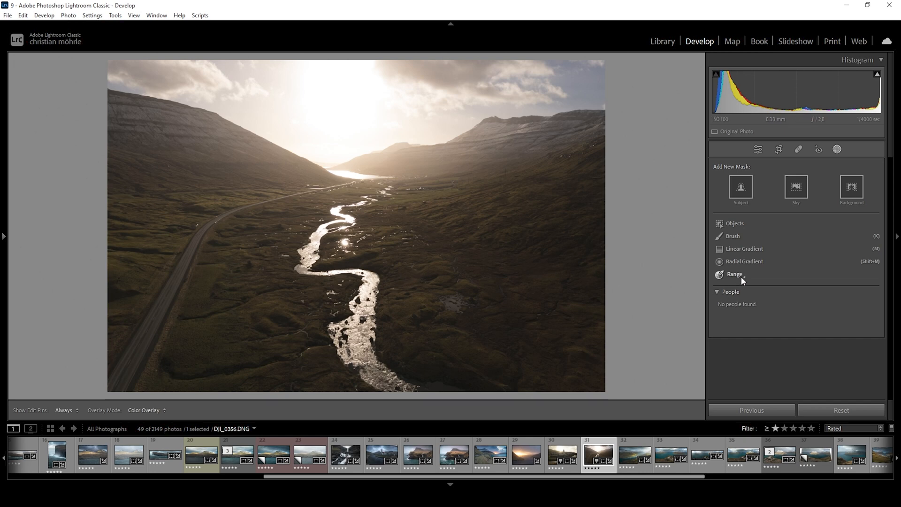
left_click(735, 274)
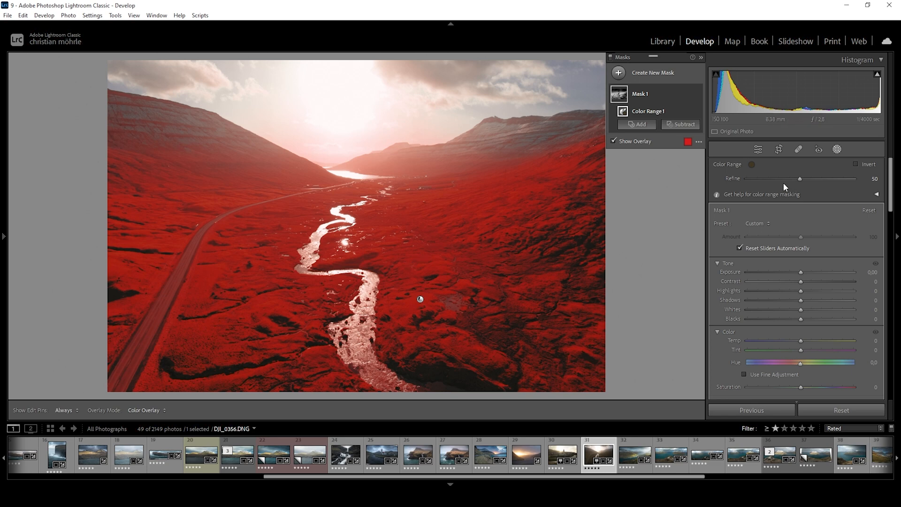
left_click_drag(799, 179, 797, 179)
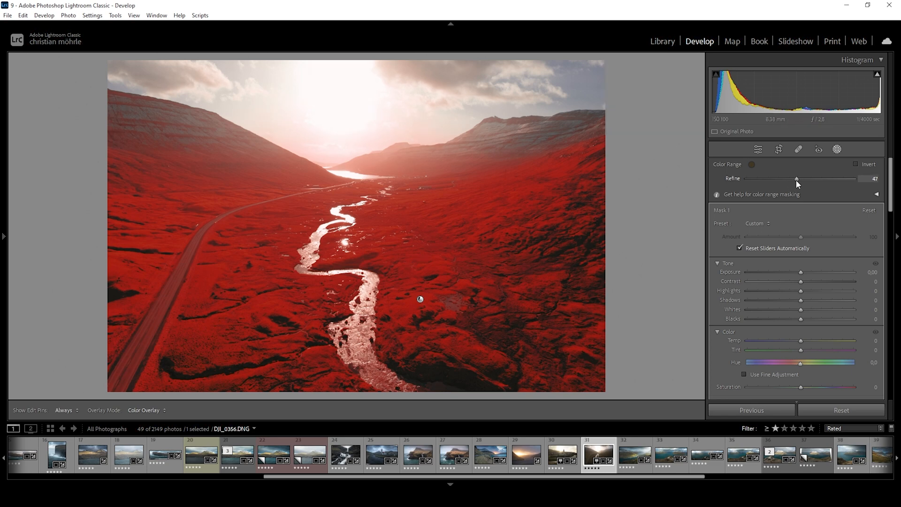
left_click_drag(796, 179, 773, 179)
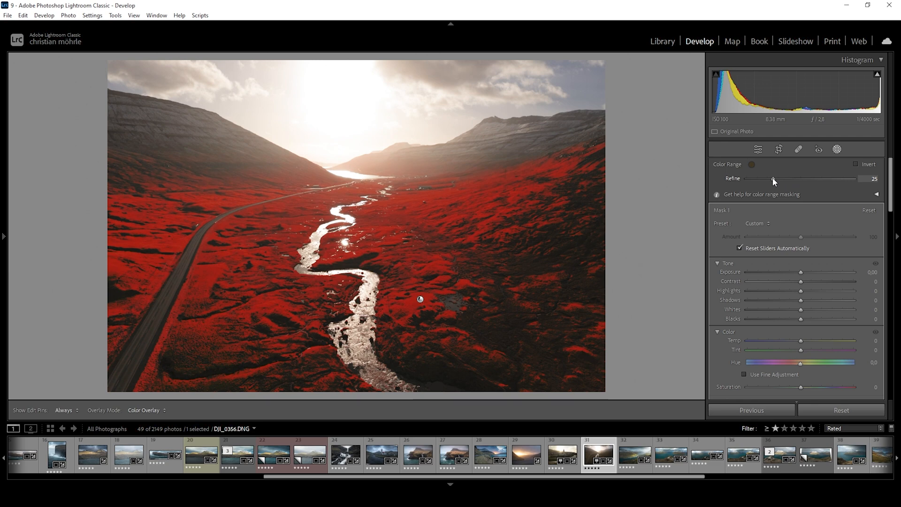
left_click_drag(773, 179, 750, 179)
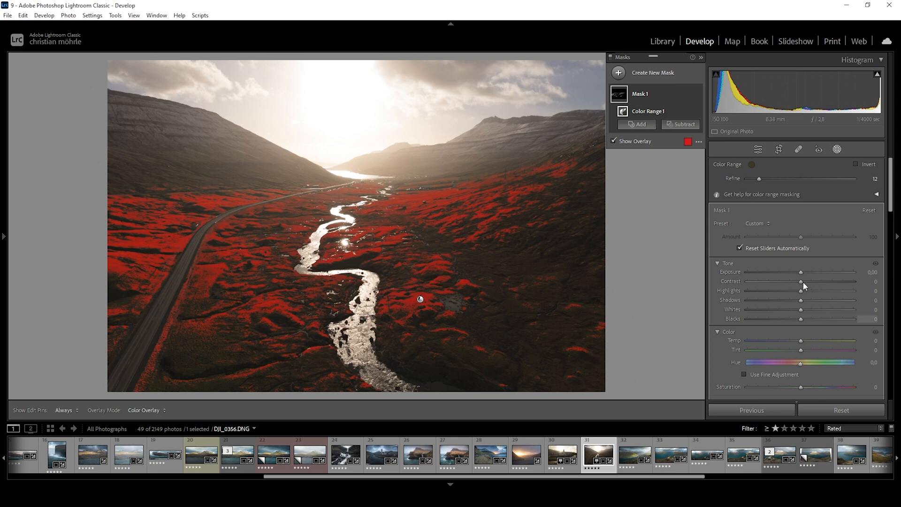
- Brighten the grass mask to exposure +0.58
left_click_drag(801, 271, 807, 272)
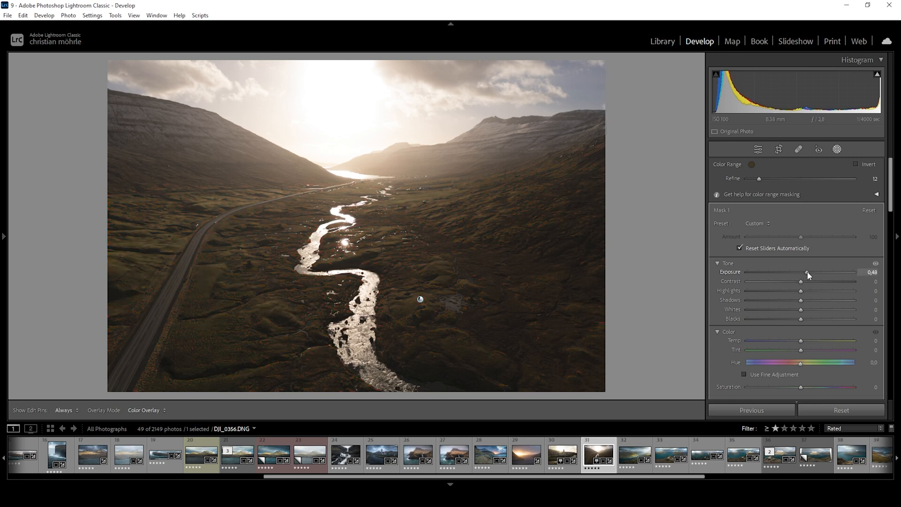
left_click_drag(807, 272, 813, 272)
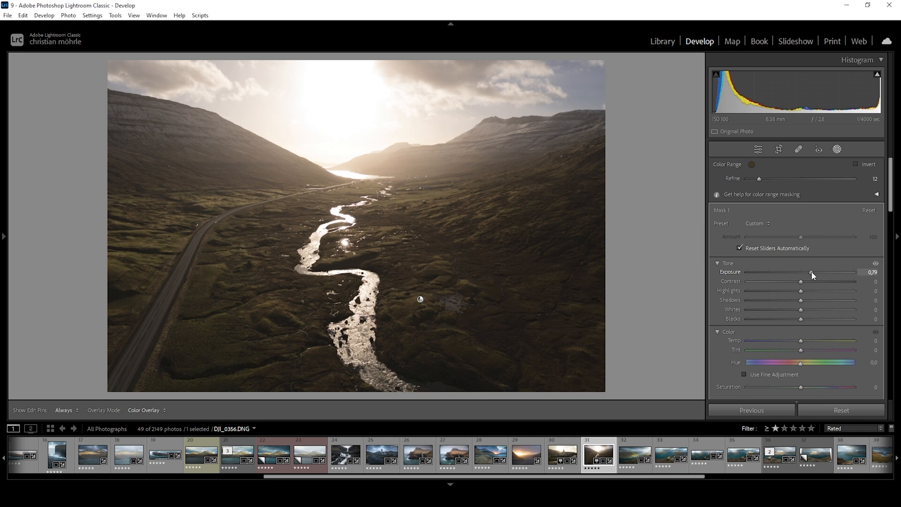
left_click_drag(814, 271, 799, 271)
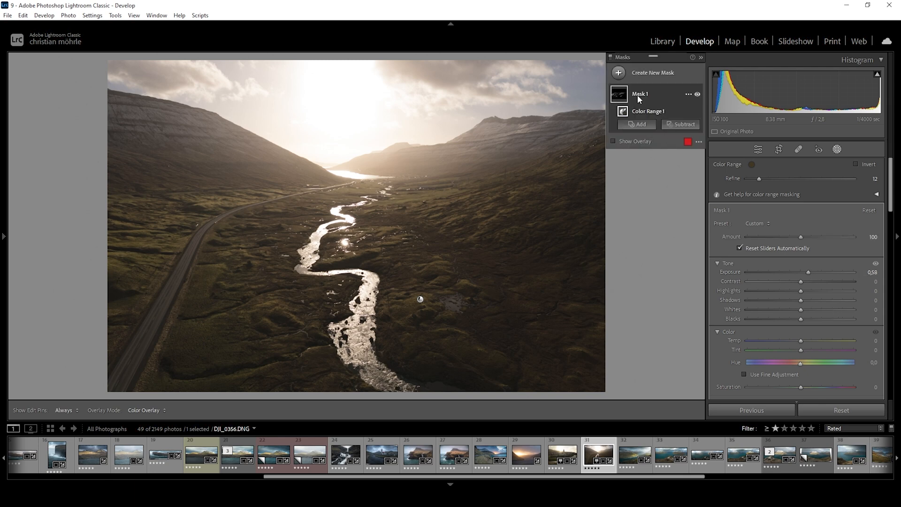
- Add Mask 2 on the grass with exposure +0.48 and saturation +10
left_click(619, 72)
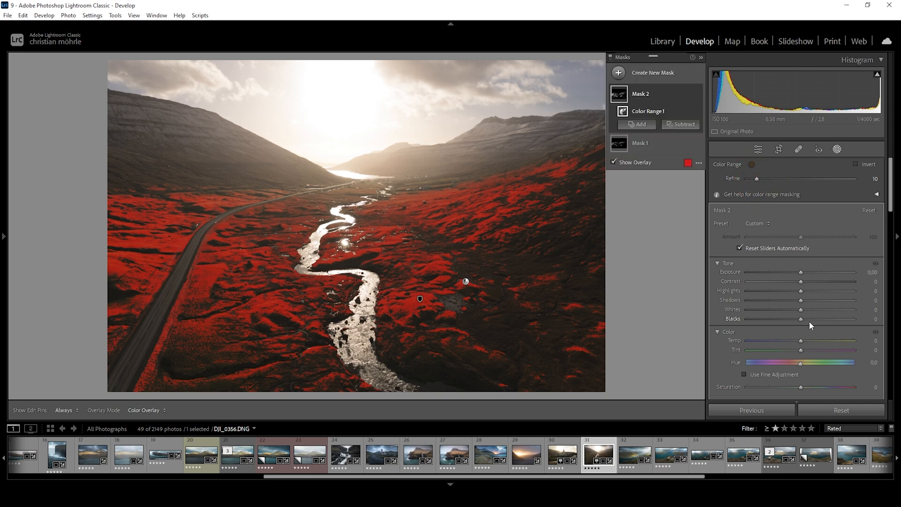
left_click_drag(800, 272, 802, 272)
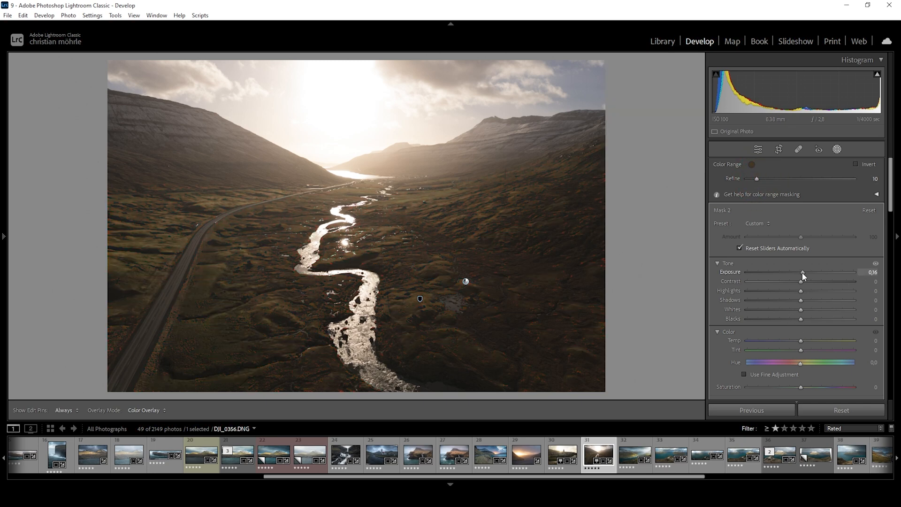
left_click_drag(802, 272, 810, 272)
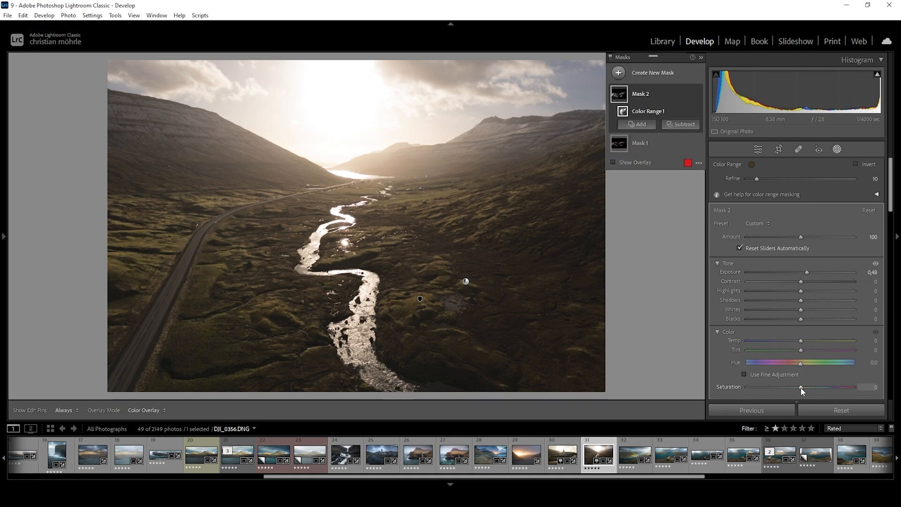
left_click_drag(801, 387, 808, 387)
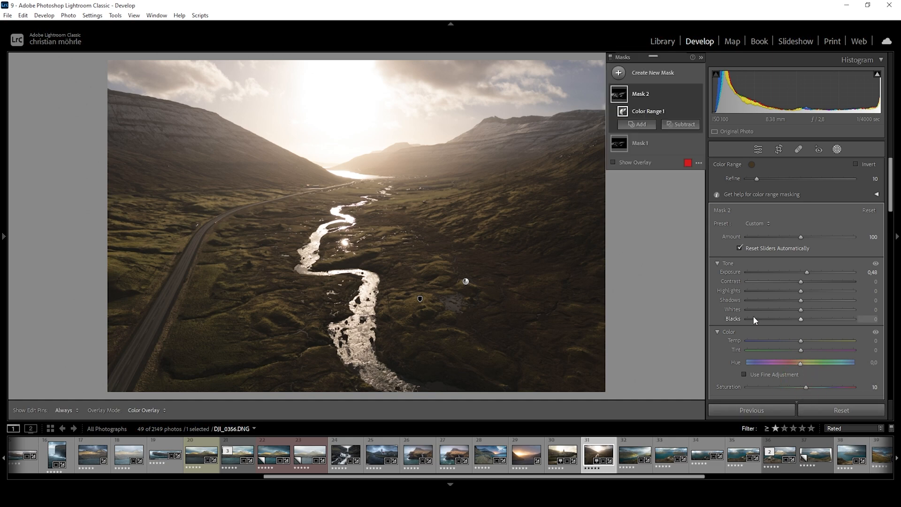
- Add a linear gradient mask over mid-valley with clarity +12
left_click(619, 72)
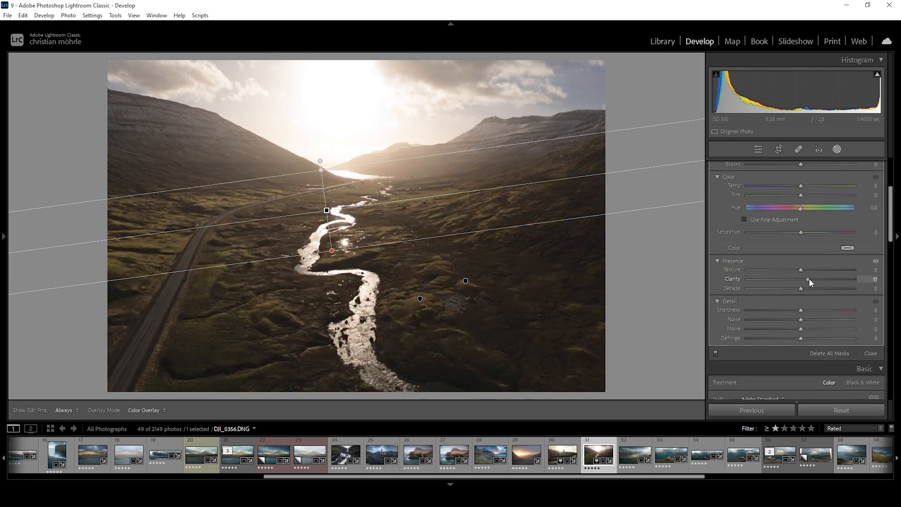
left_click_drag(807, 279, 810, 279)
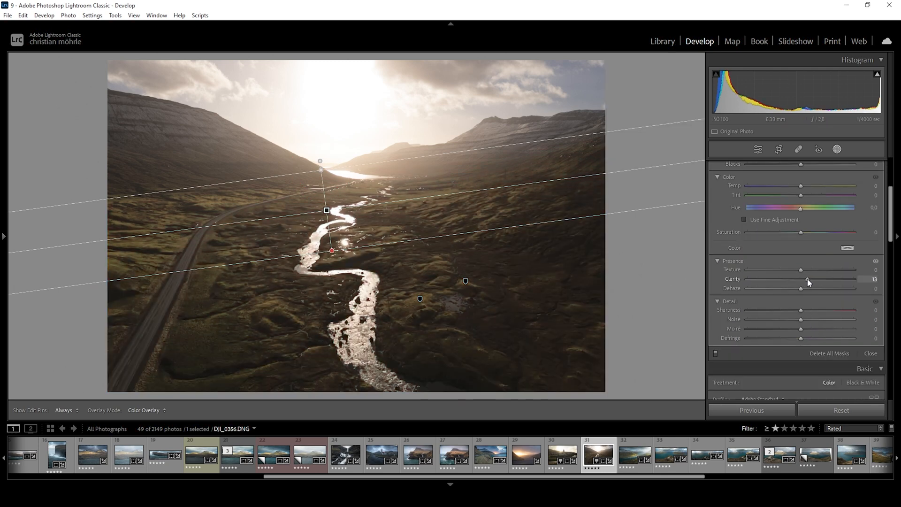
left_click_drag(808, 279, 807, 279)
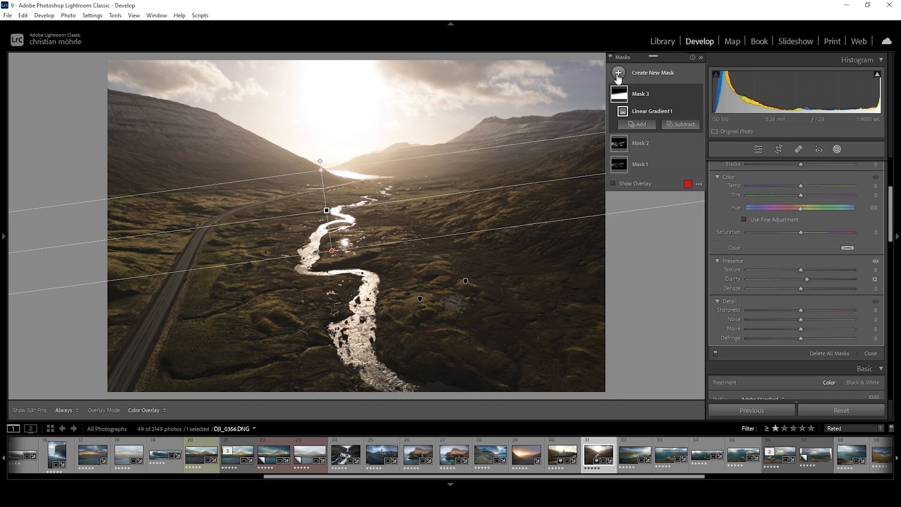
- Place a radial gradient mask over the sunlit distant valley opening
left_click(617, 72)
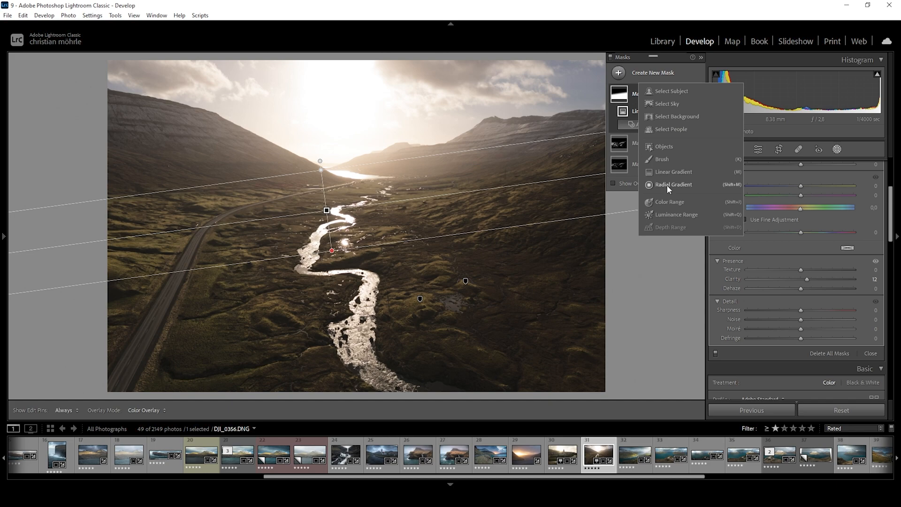
left_click(673, 185)
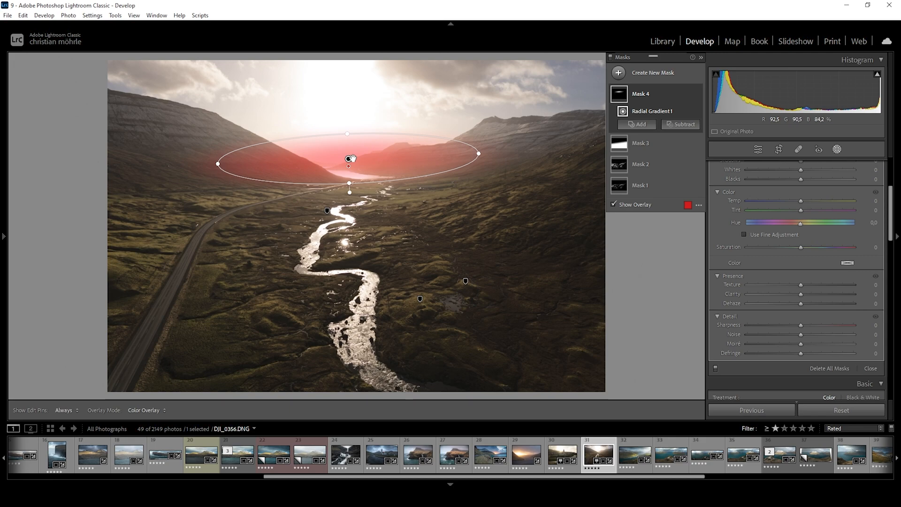
left_click_drag(349, 166, 358, 162)
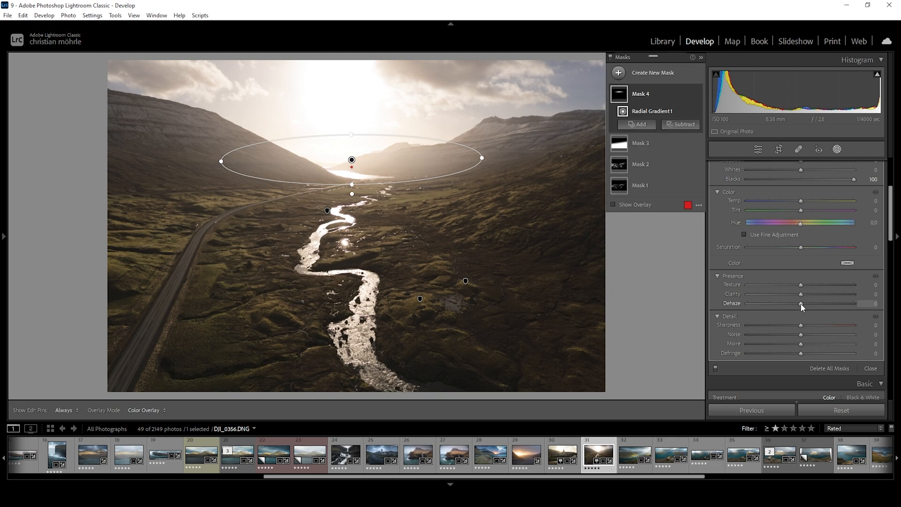
- Give the radial mask dehaze −30 and warmth +32
left_click_drag(816, 303, 799, 303)
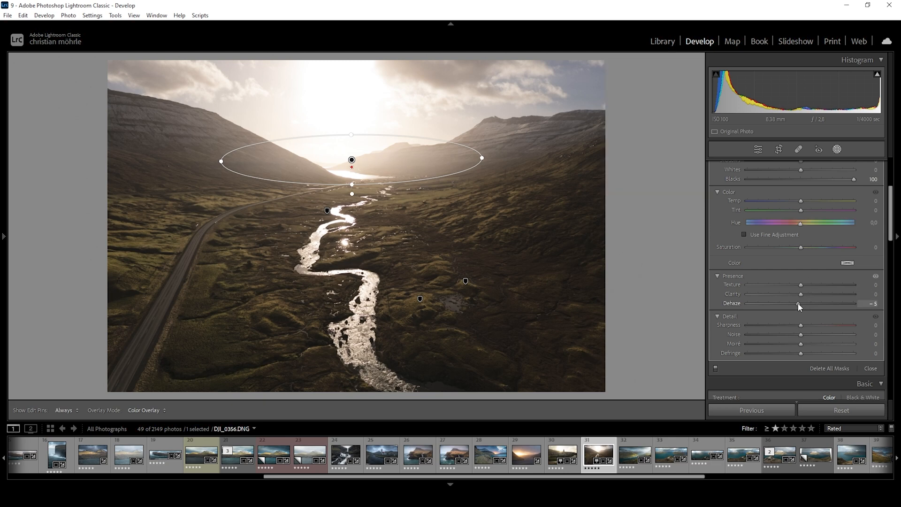
left_click_drag(798, 304, 793, 304)
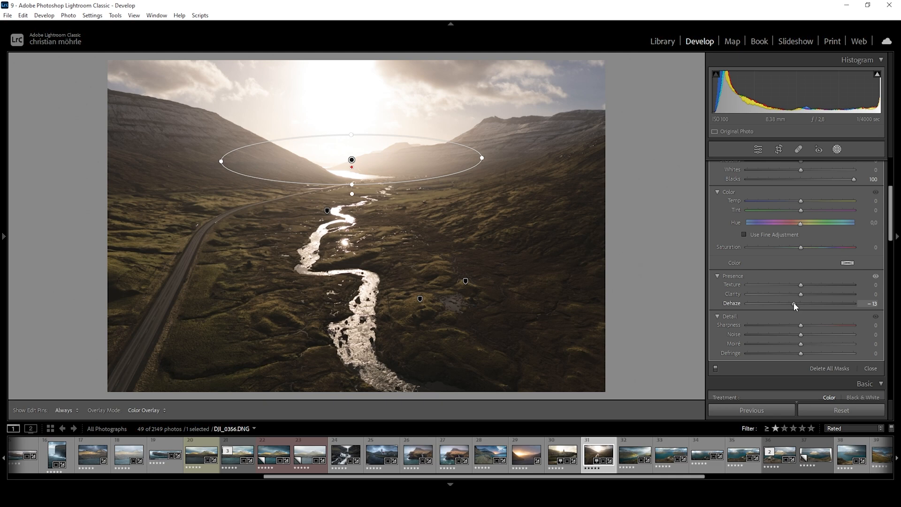
left_click_drag(796, 304, 792, 303)
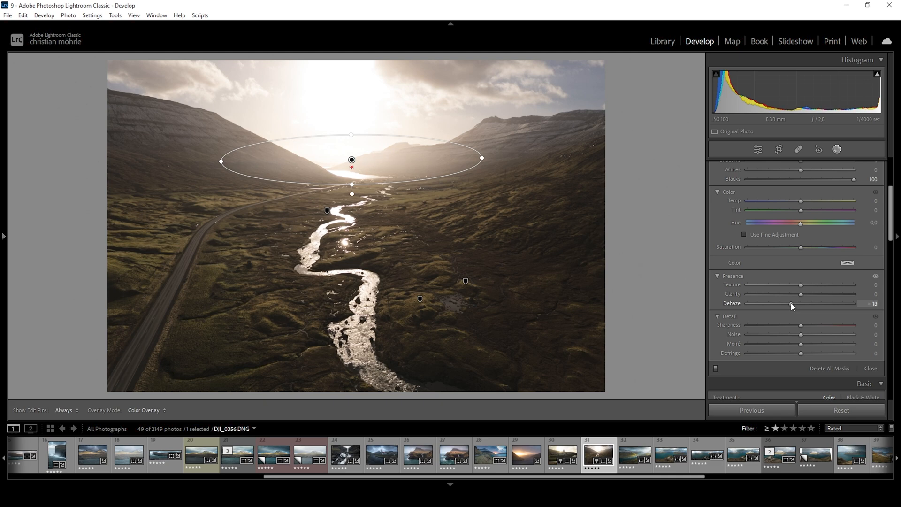
left_click_drag(804, 303, 791, 303)
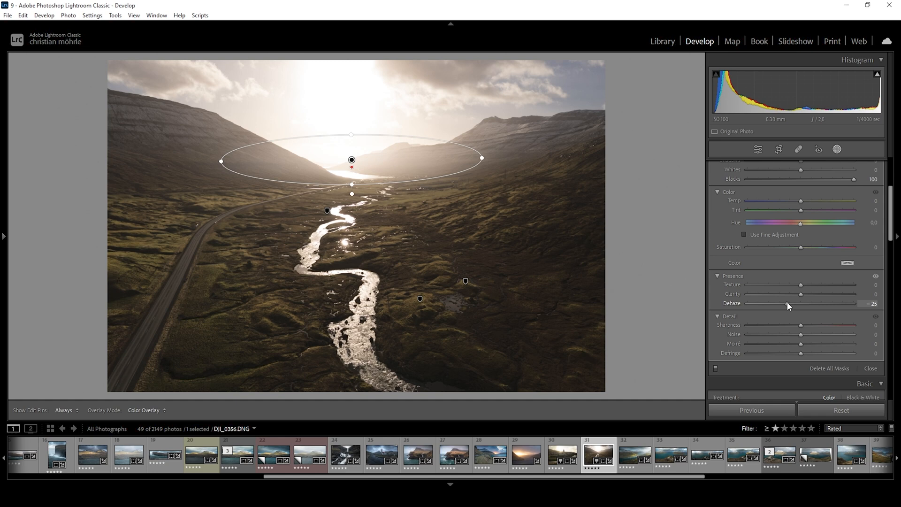
left_click_drag(787, 303, 782, 304)
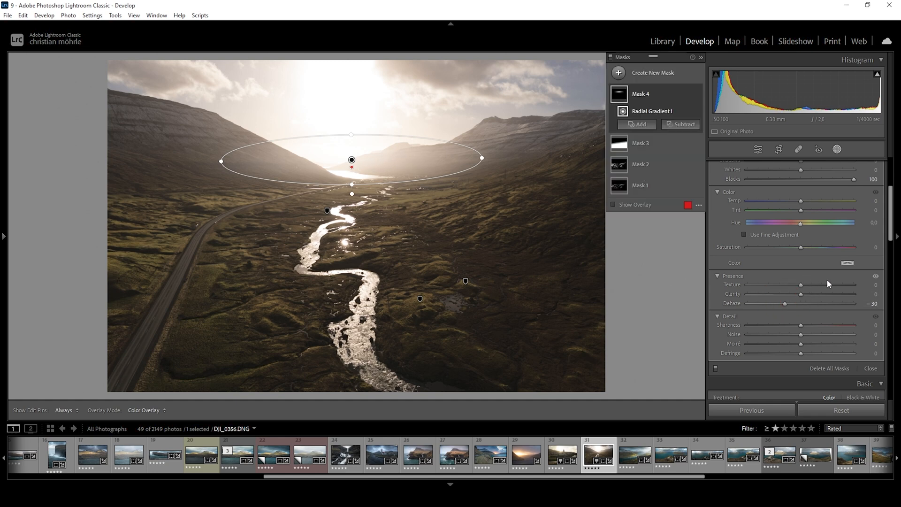
mouse_move(304, 147)
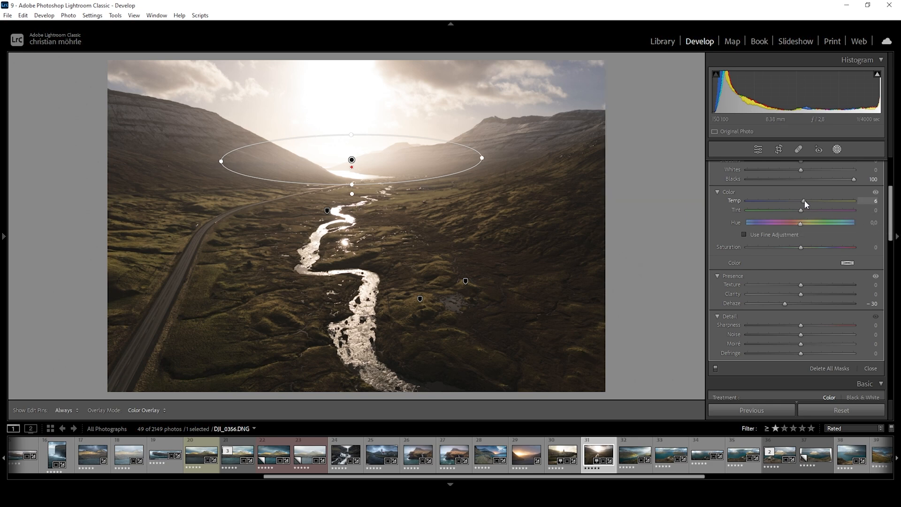
left_click_drag(802, 200, 819, 200)
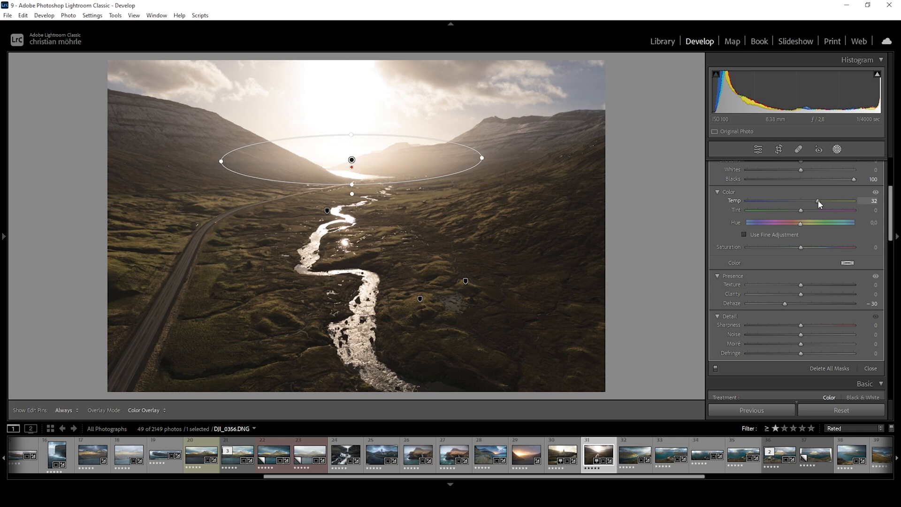
left_click_drag(818, 200, 819, 200)
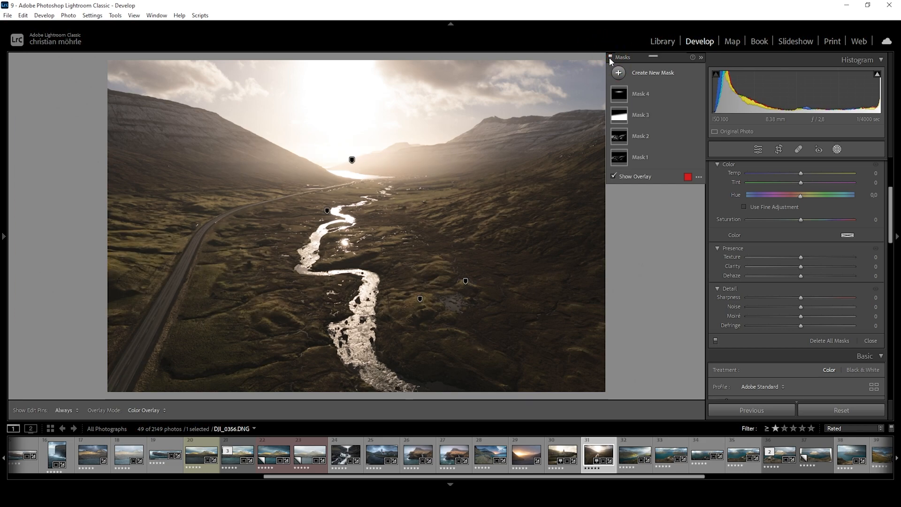
- In HSL/Color, shift the Yellow hue toward orange to −8
left_click(700, 57)
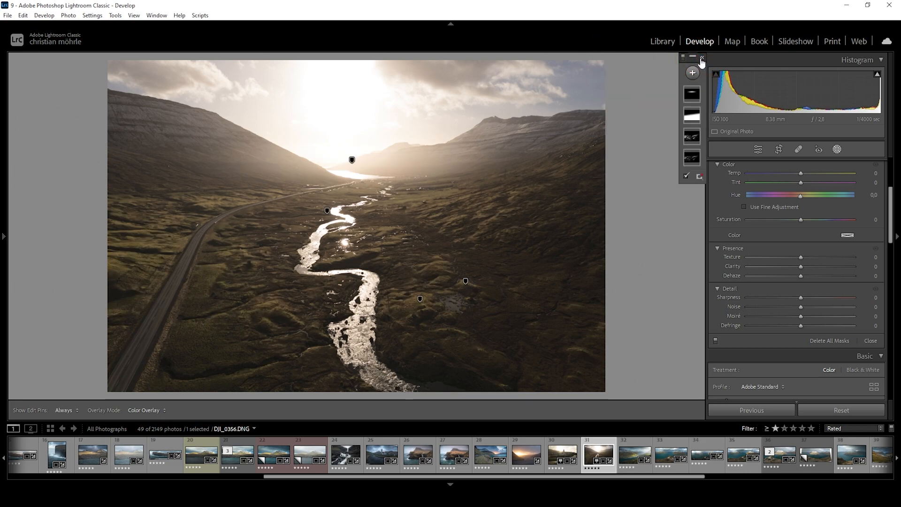
mouse_move(838, 149)
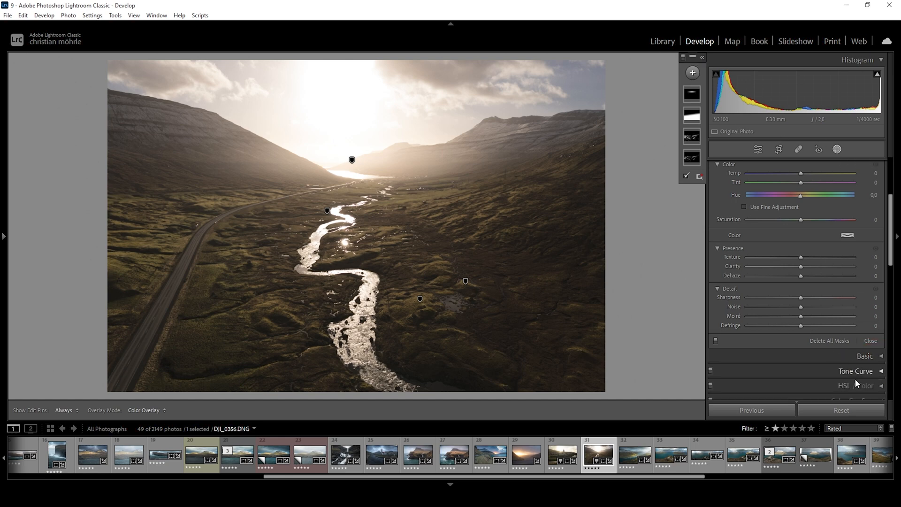
left_click(857, 385)
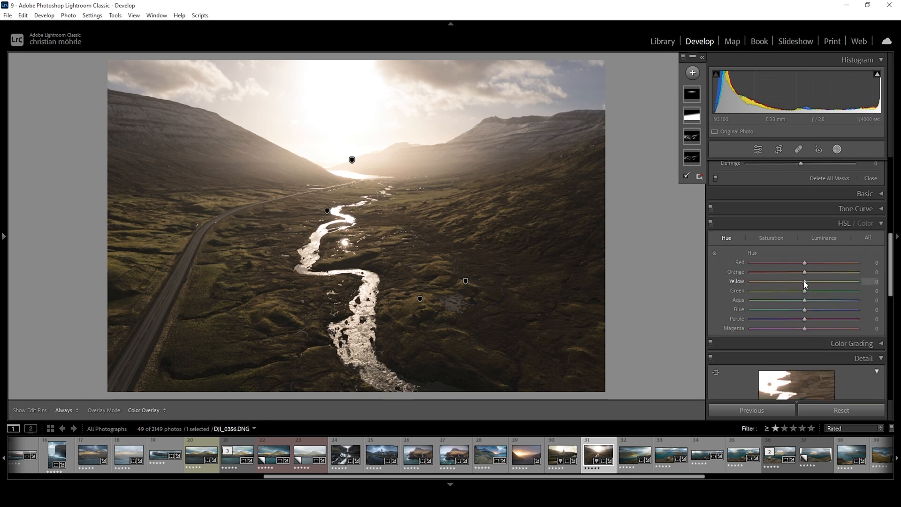
left_click_drag(804, 281, 798, 281)
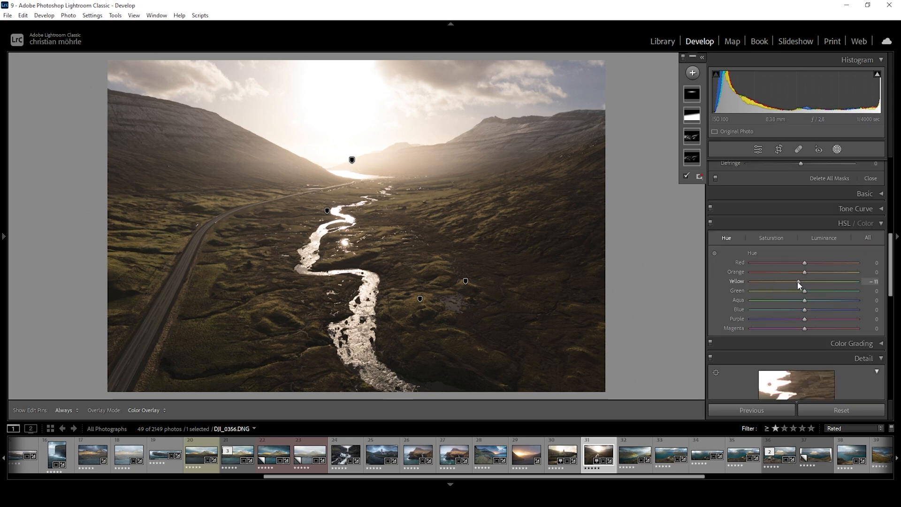
left_click_drag(799, 281, 801, 281)
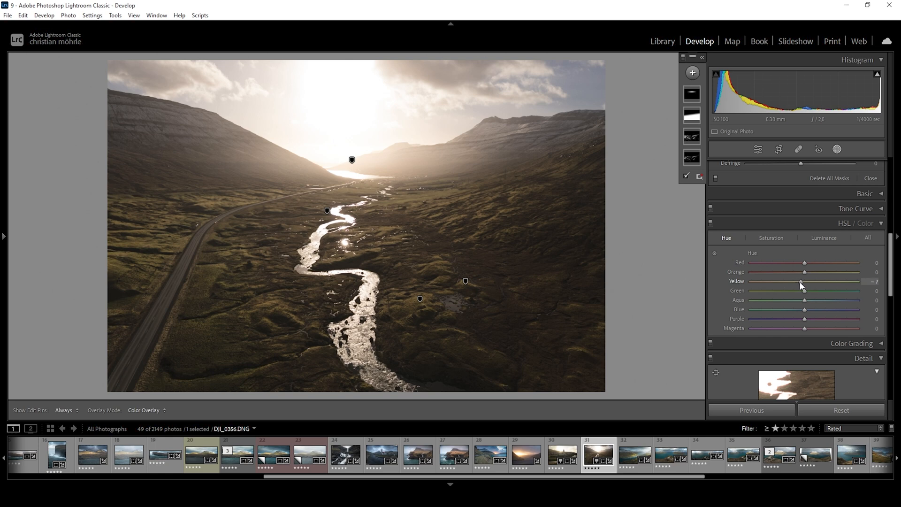
left_click_drag(801, 282, 798, 282)
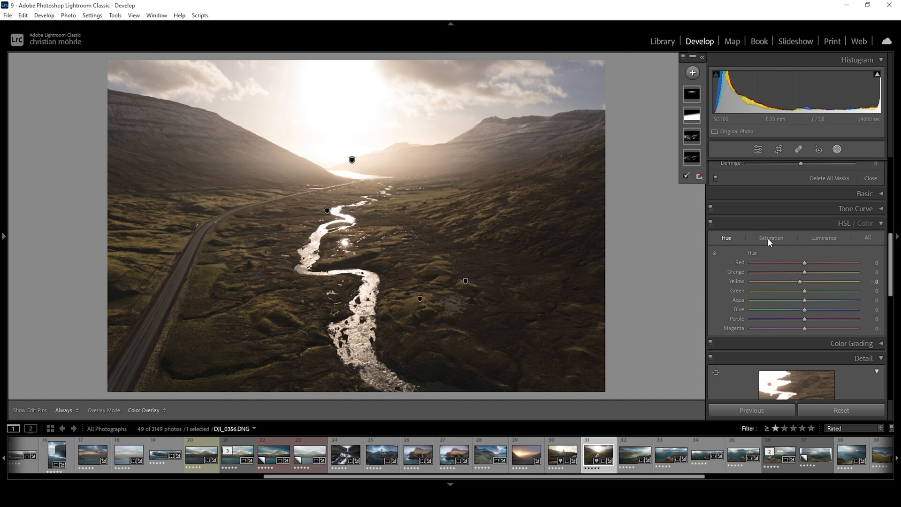
- Set Orange saturation to +16 and Blue saturation to −14
left_click(771, 237)
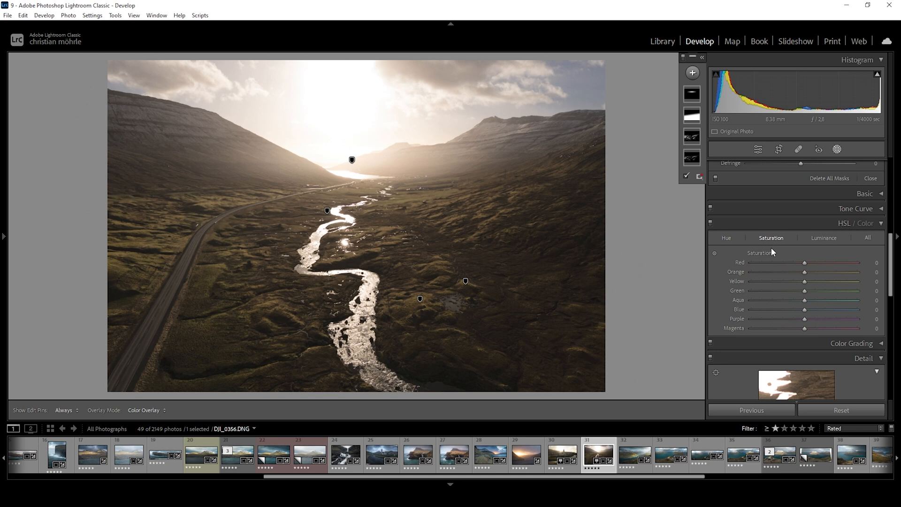
left_click_drag(805, 273, 812, 273)
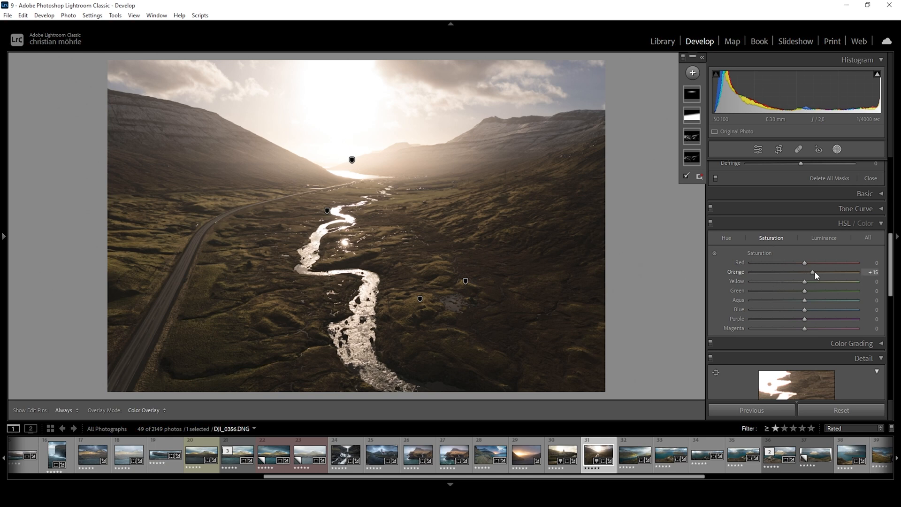
left_click_drag(804, 309, 814, 309)
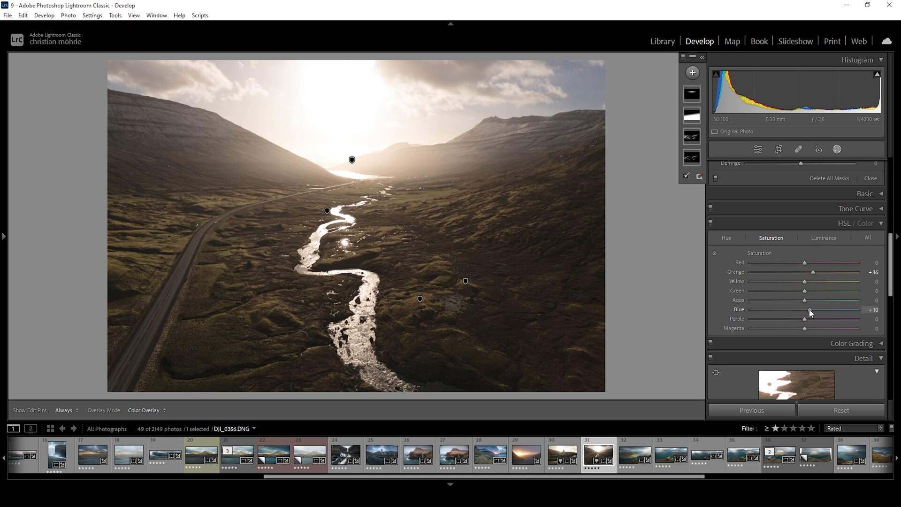
left_click_drag(803, 309, 793, 309)
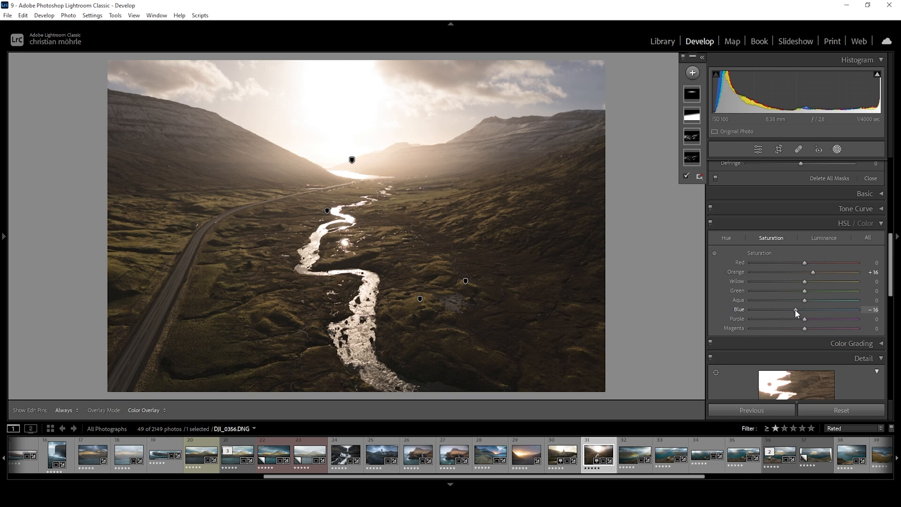
left_click_drag(796, 310, 799, 309)
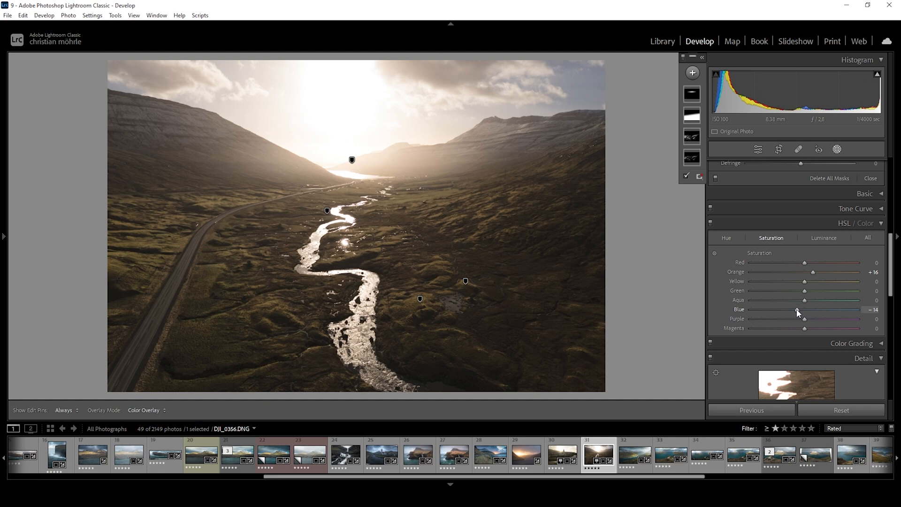
mouse_move(828, 244)
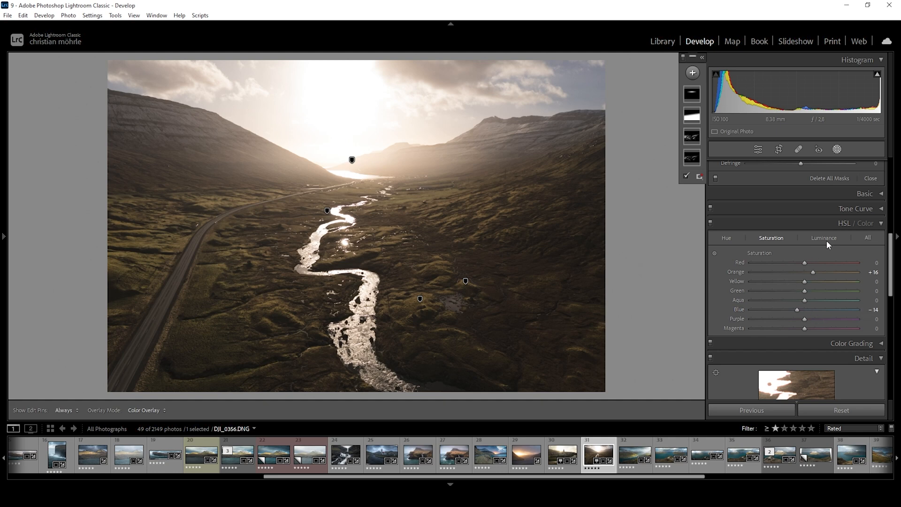
- Adjust the Yellow luminance slider up and down, finally settling it at +22
left_click(823, 237)
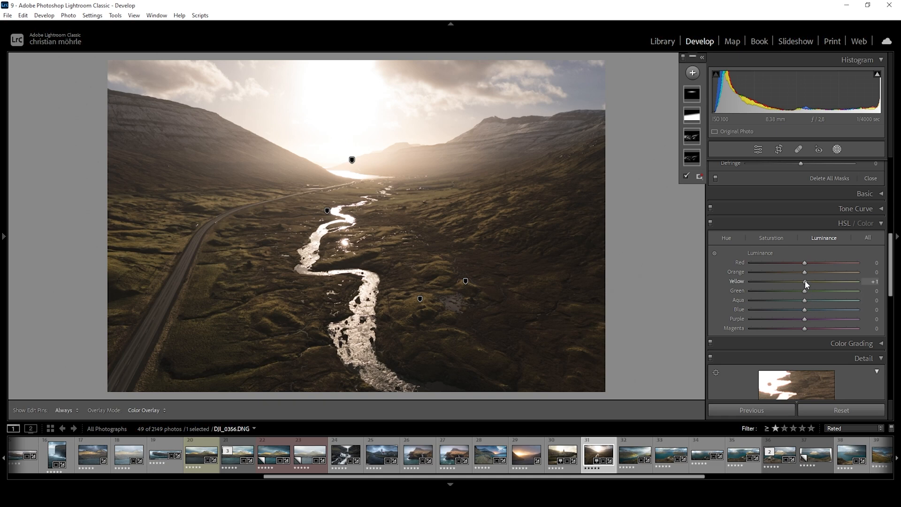
left_click_drag(805, 281, 835, 281)
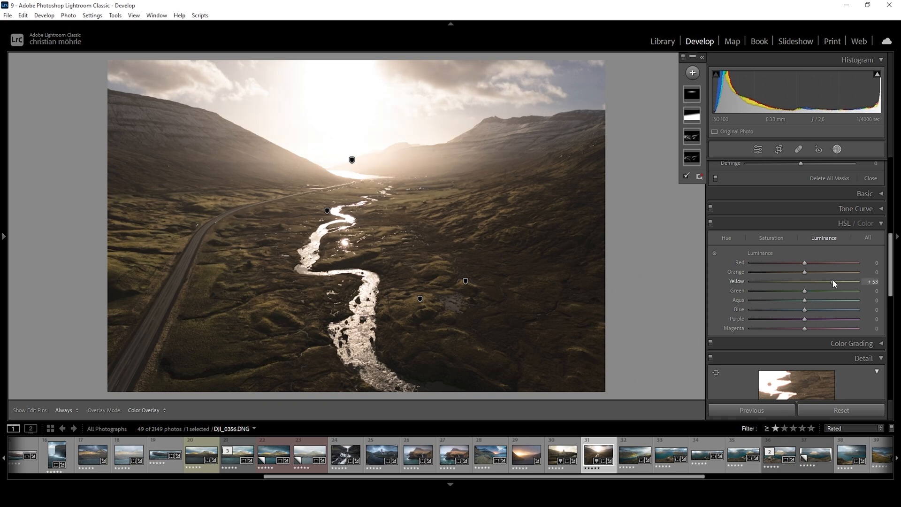
left_click_drag(807, 281, 832, 281)
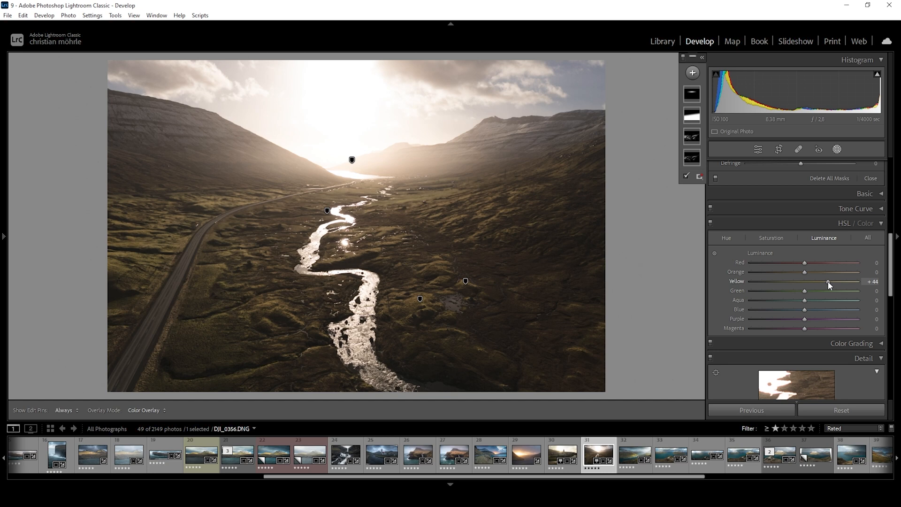
left_click_drag(827, 281, 820, 281)
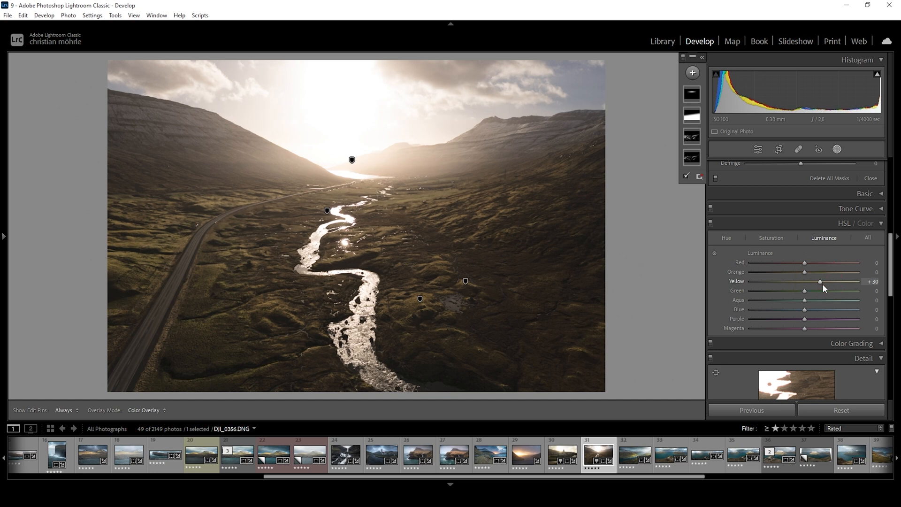
left_click_drag(820, 282, 824, 281)
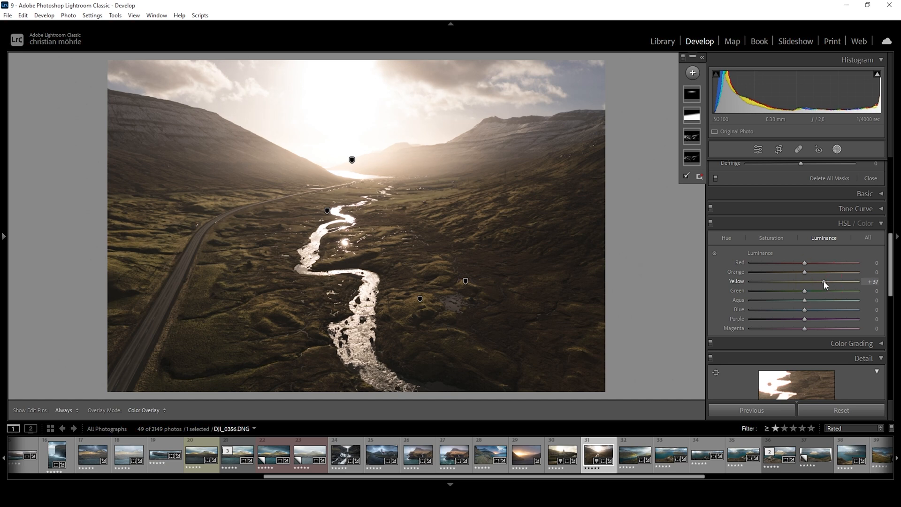
left_click_drag(805, 281, 849, 282)
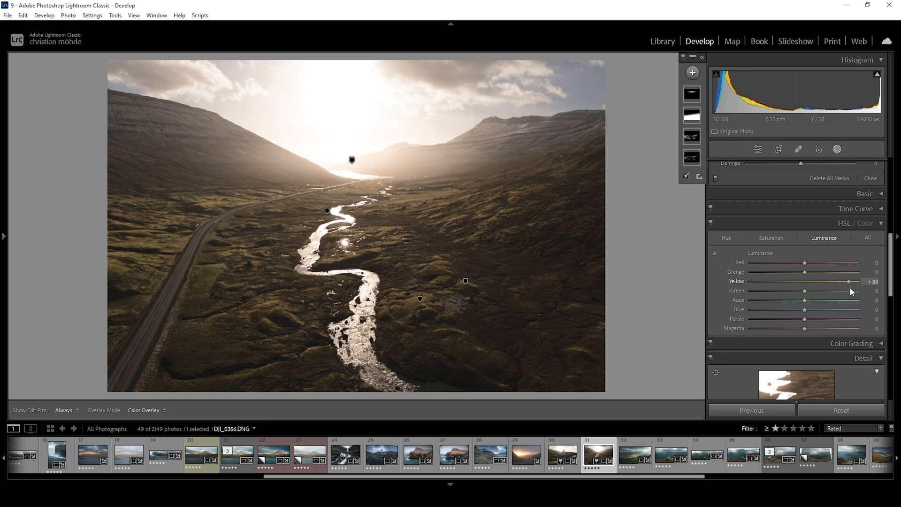
left_click_drag(848, 282, 836, 282)
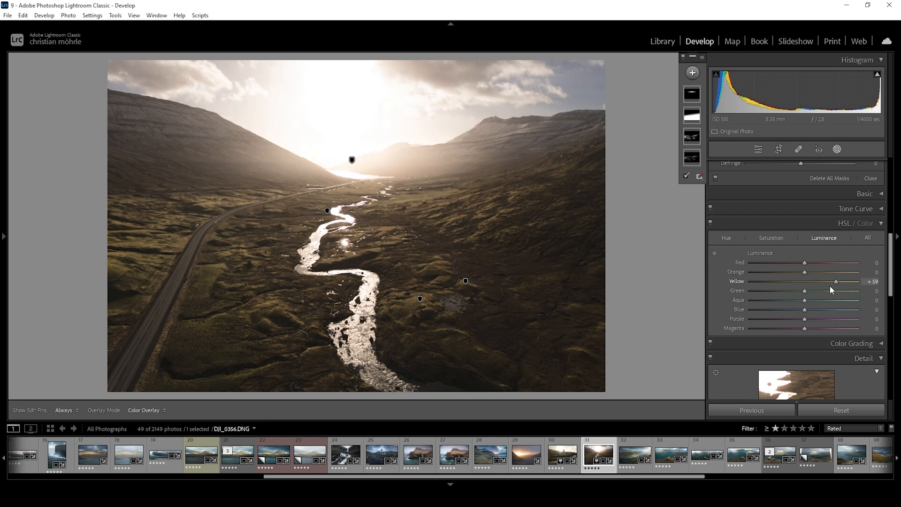
left_click_drag(836, 281, 846, 281)
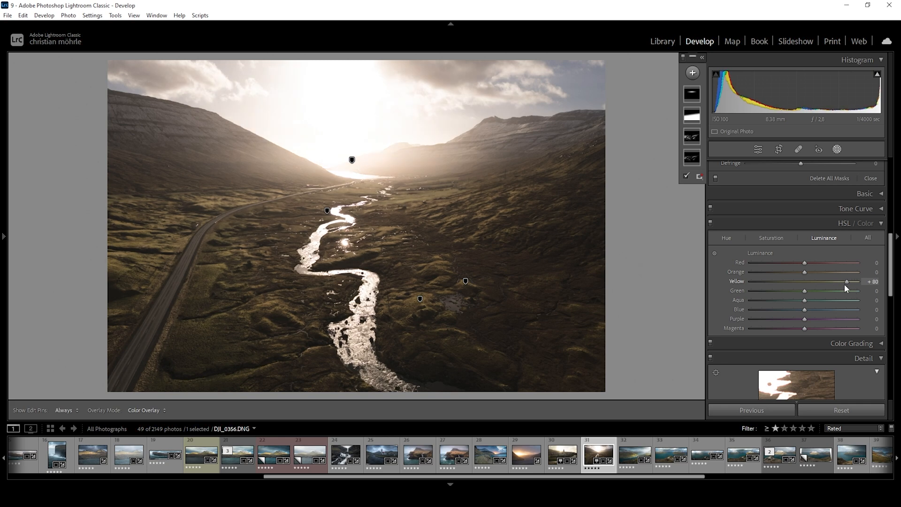
left_click_drag(846, 281, 838, 281)
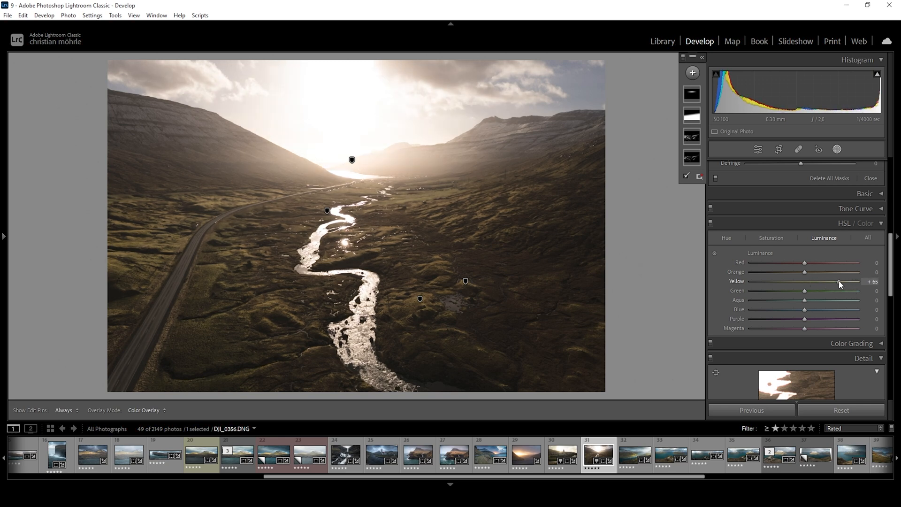
left_click_drag(838, 281, 816, 282)
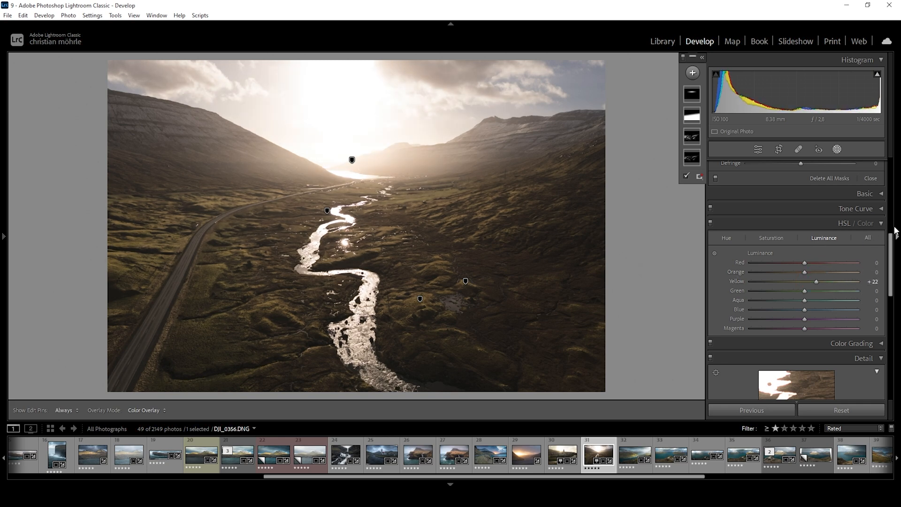
- In Color Grading, set the Highlights wheel to hue 43 and saturation 18
left_click(855, 223)
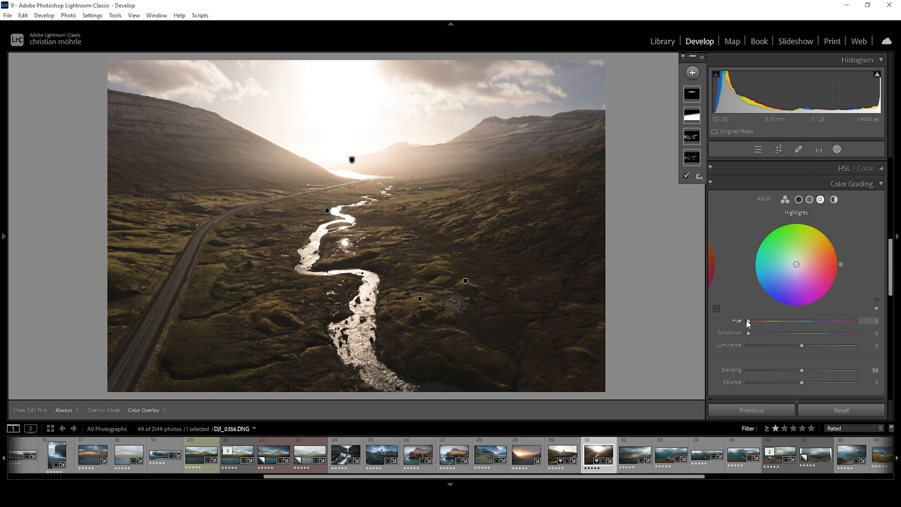
left_click_drag(748, 325, 761, 325)
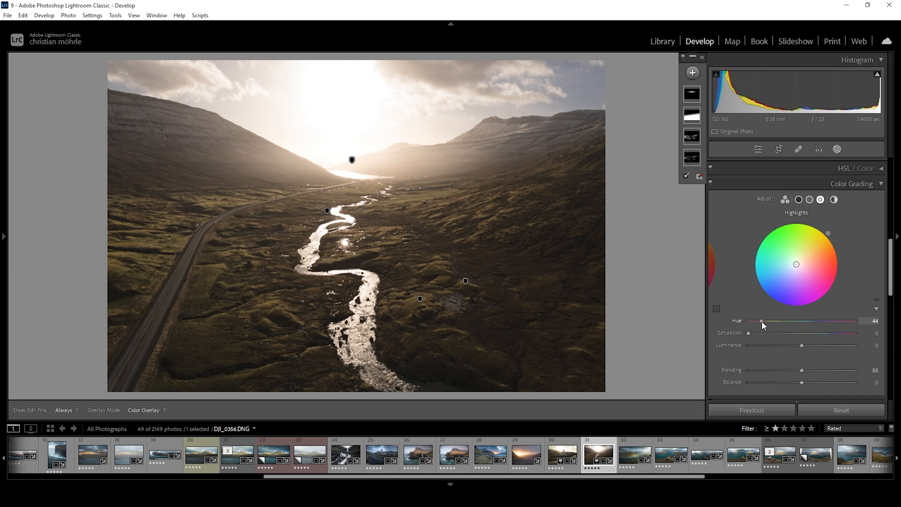
left_click_drag(797, 263, 828, 233)
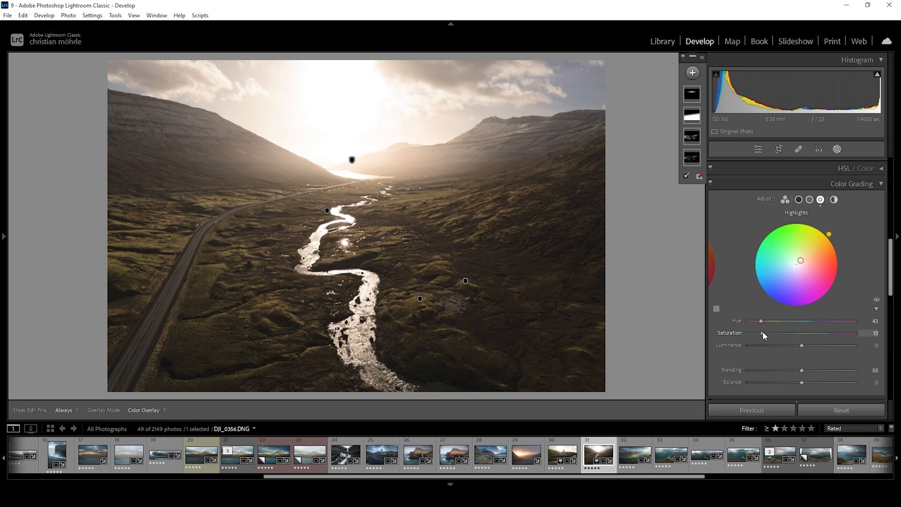
left_click_drag(764, 333, 772, 333)
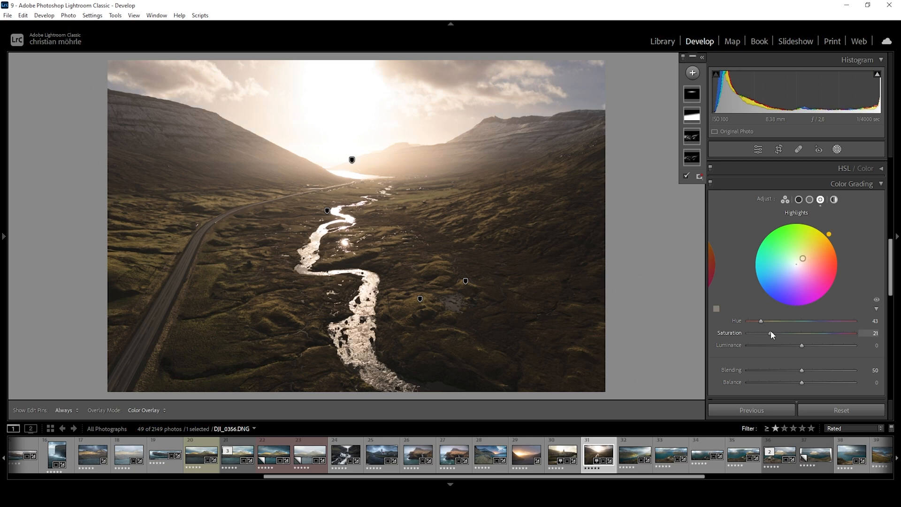
left_click_drag(773, 333, 770, 333)
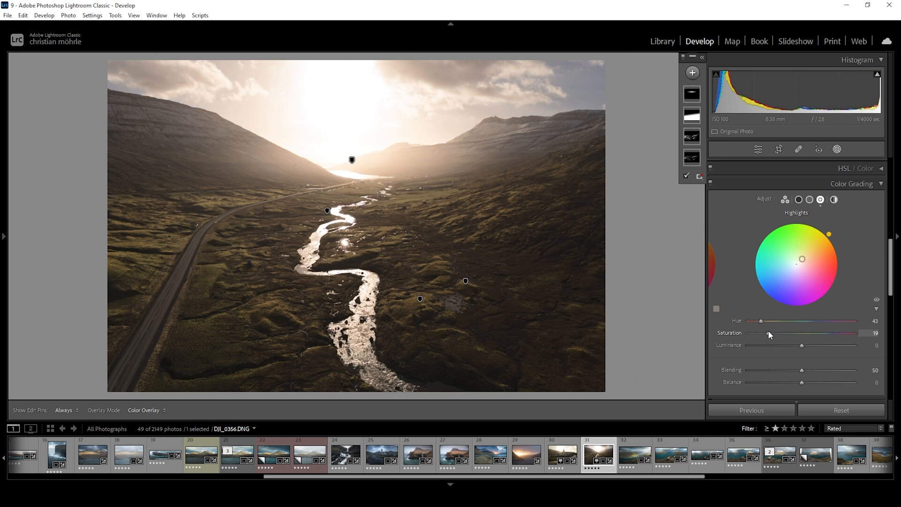
left_click_drag(777, 333, 767, 333)
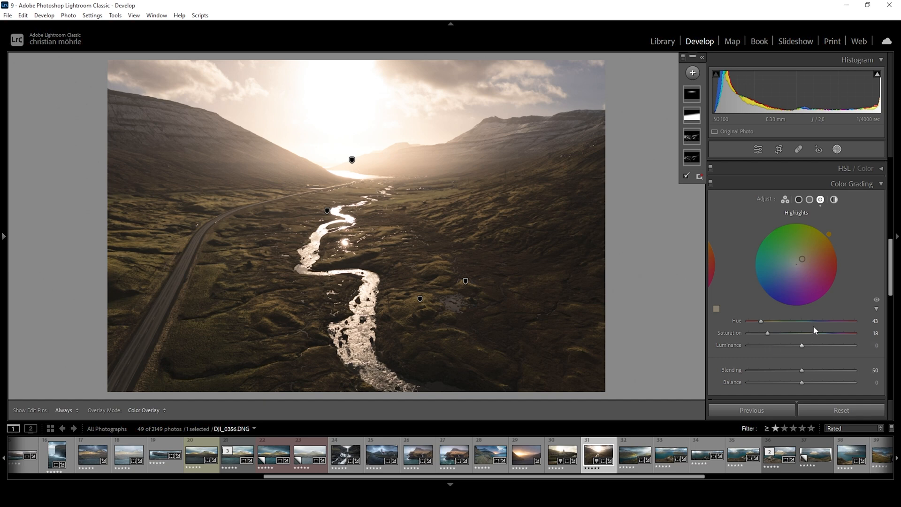
- Set the Midtones color grading wheel to hue 35 and saturation 10
left_click(809, 200)
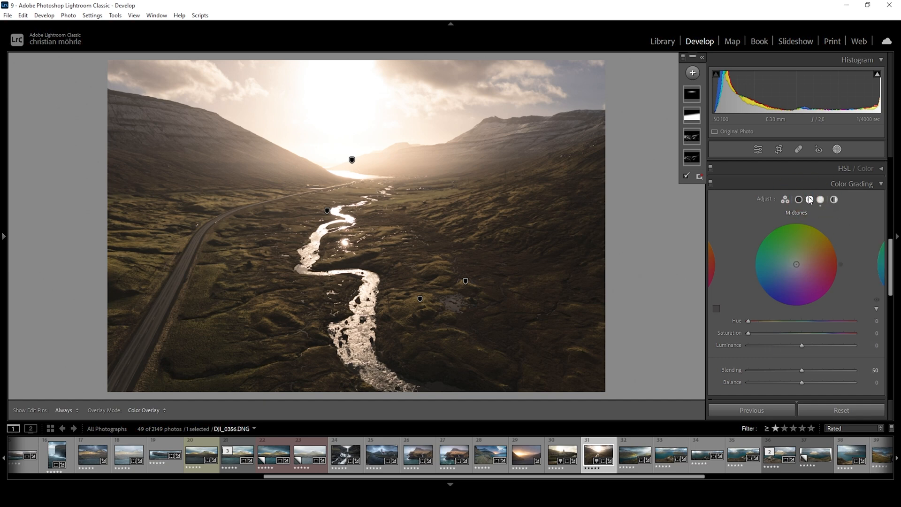
left_click_drag(749, 321, 752, 321)
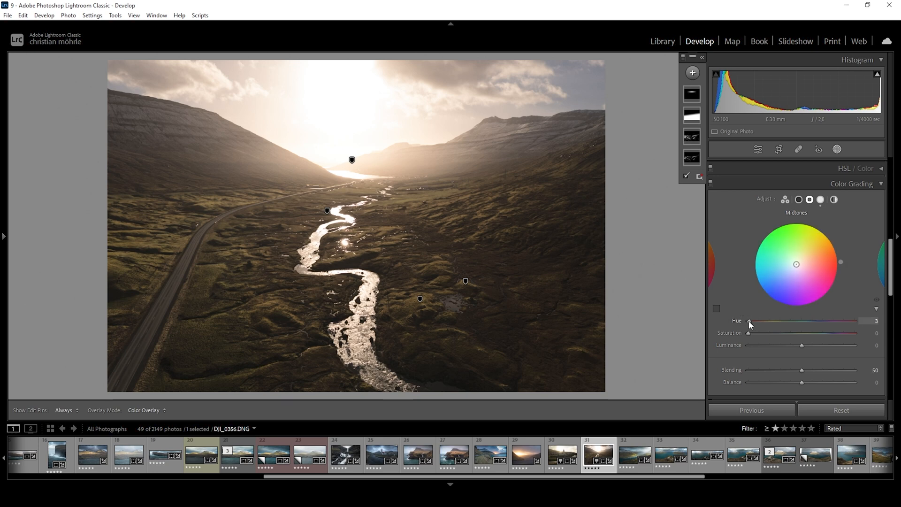
left_click_drag(749, 320, 761, 320)
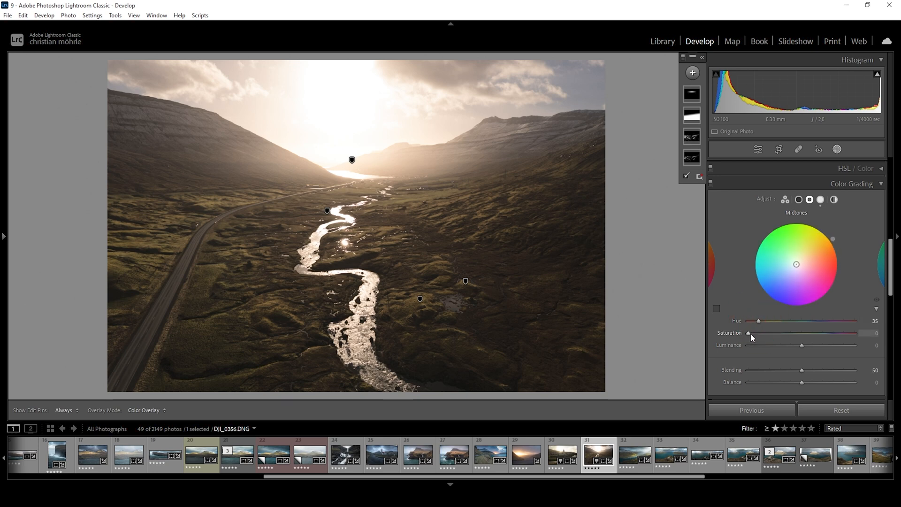
left_click_drag(748, 333, 763, 333)
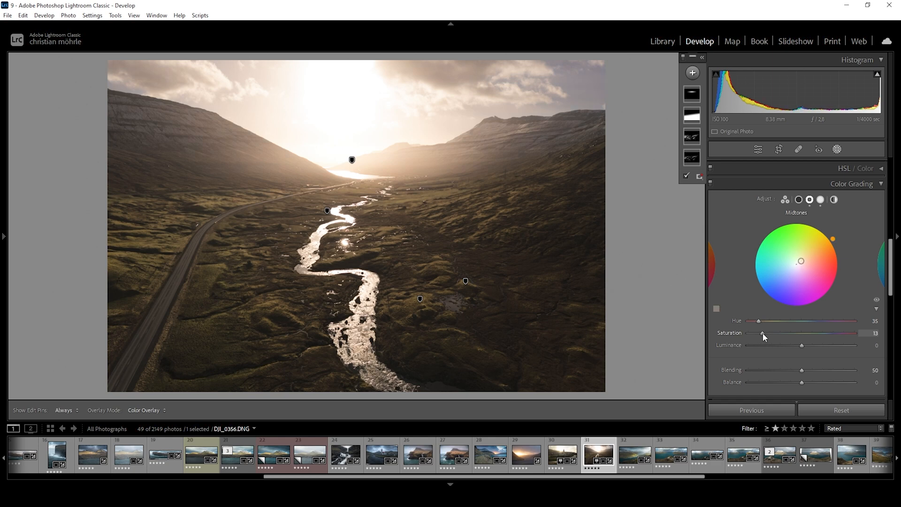
left_click_drag(763, 333, 759, 333)
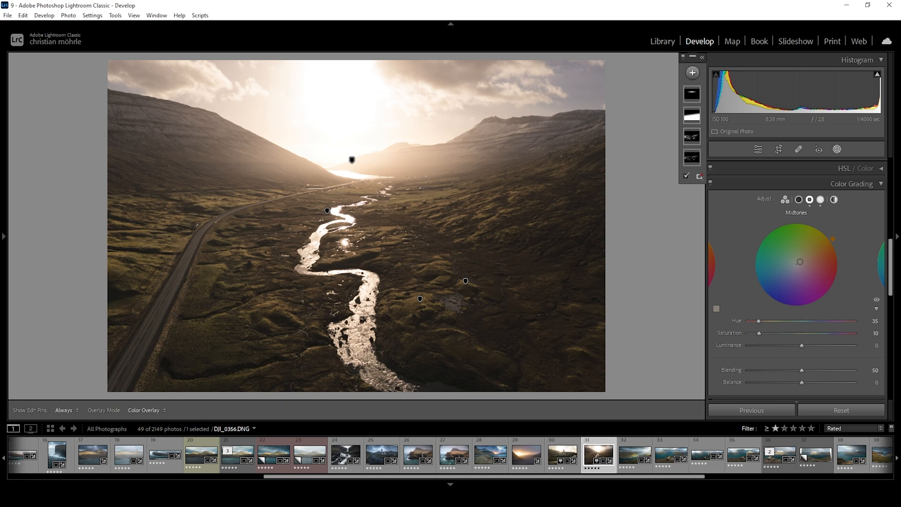
mouse_move(799, 199)
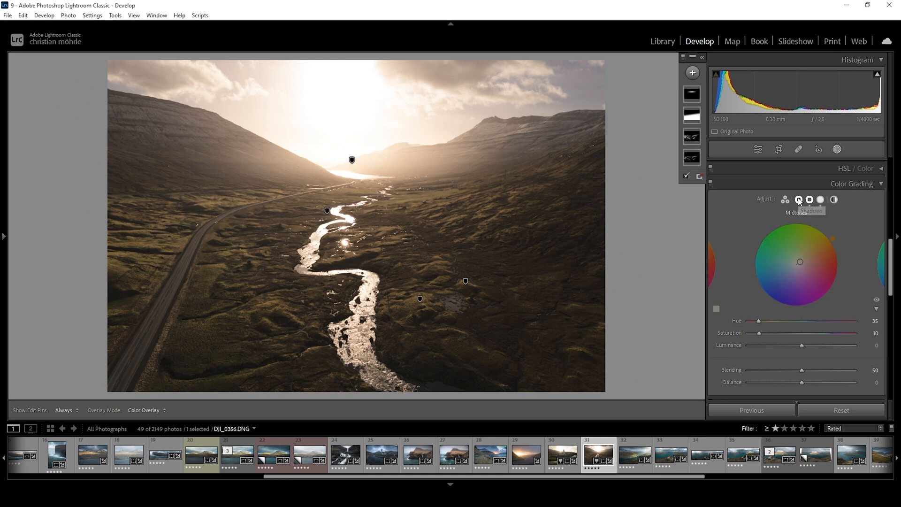
- Set the Shadows color grading wheel to hue 233 and saturation about 3
left_click(799, 200)
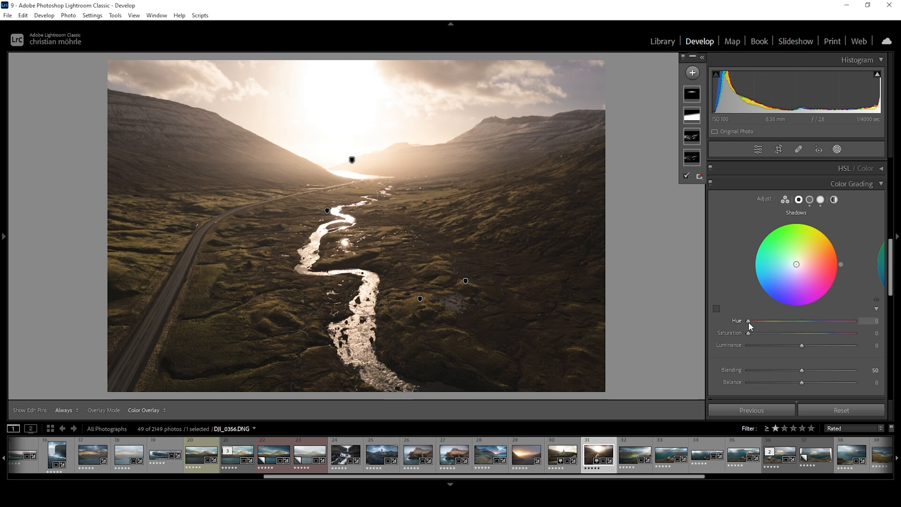
left_click_drag(748, 320, 817, 320)
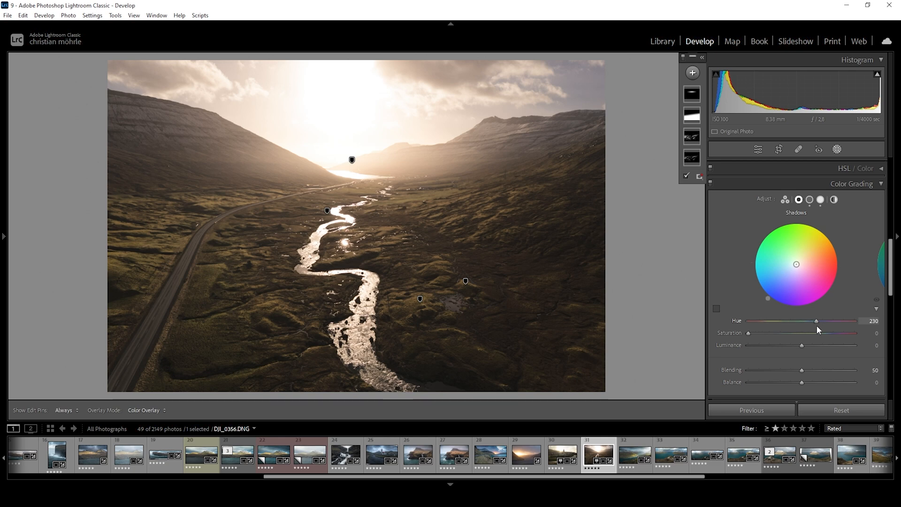
left_click_drag(816, 321, 818, 320)
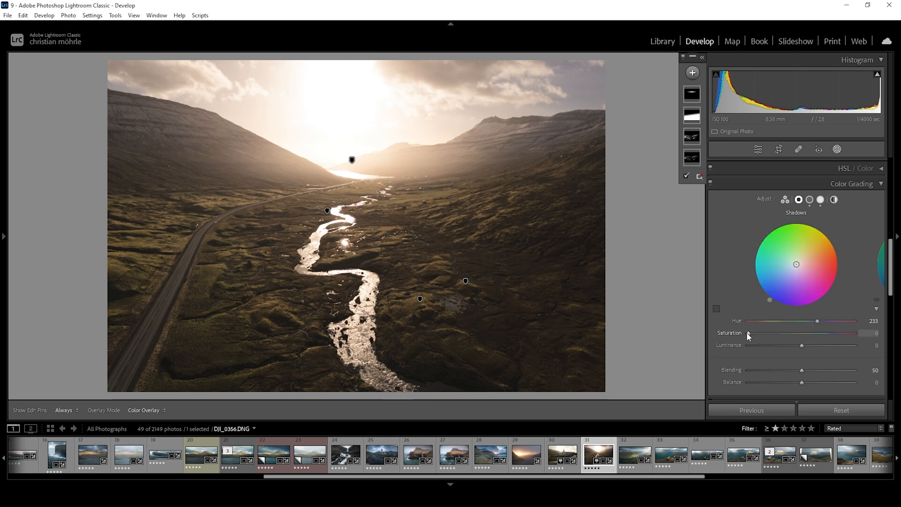
left_click_drag(748, 335, 753, 335)
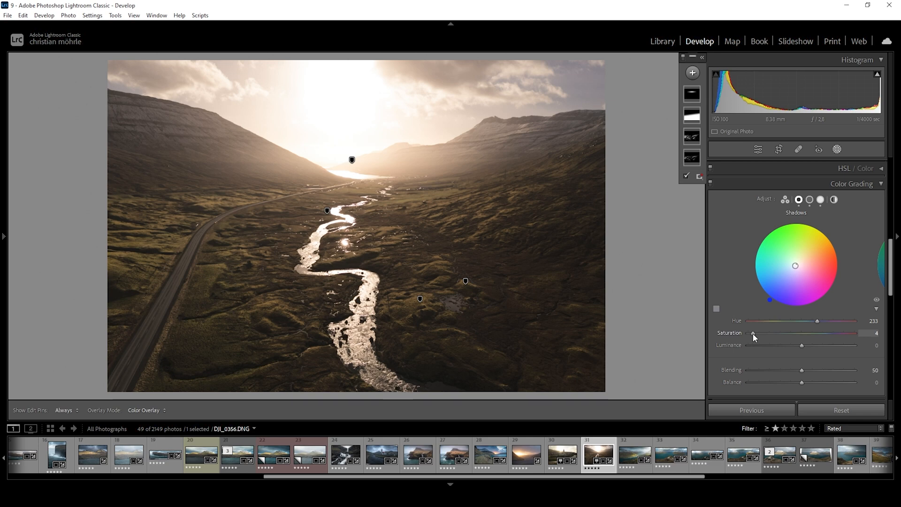
left_click_drag(752, 336, 763, 335)
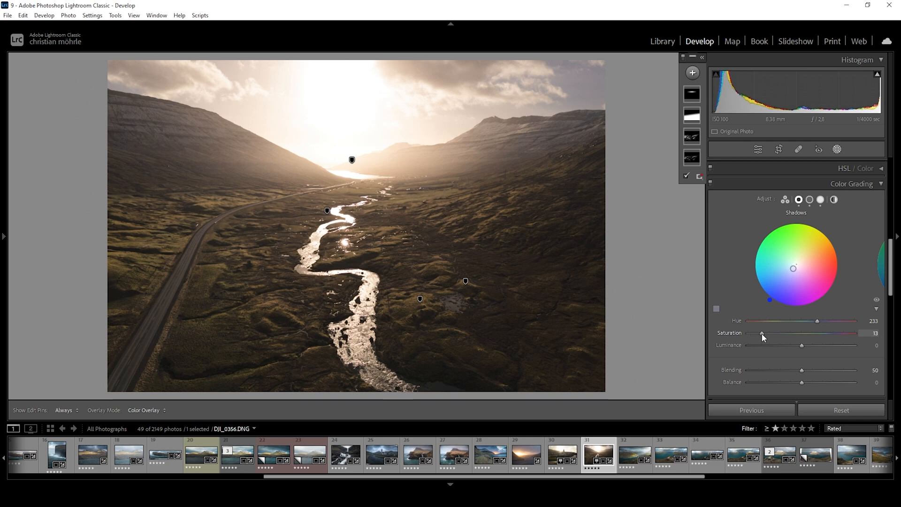
left_click_drag(763, 336, 747, 336)
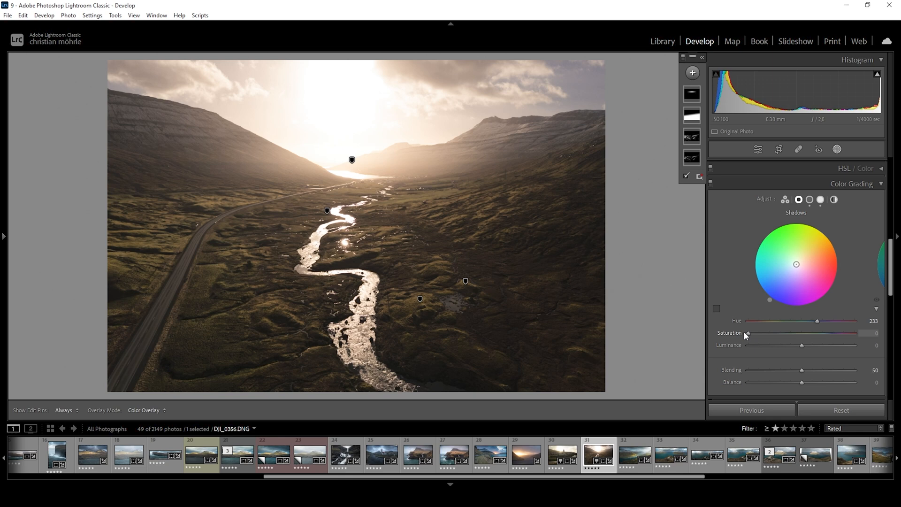
left_click_drag(750, 332, 758, 332)
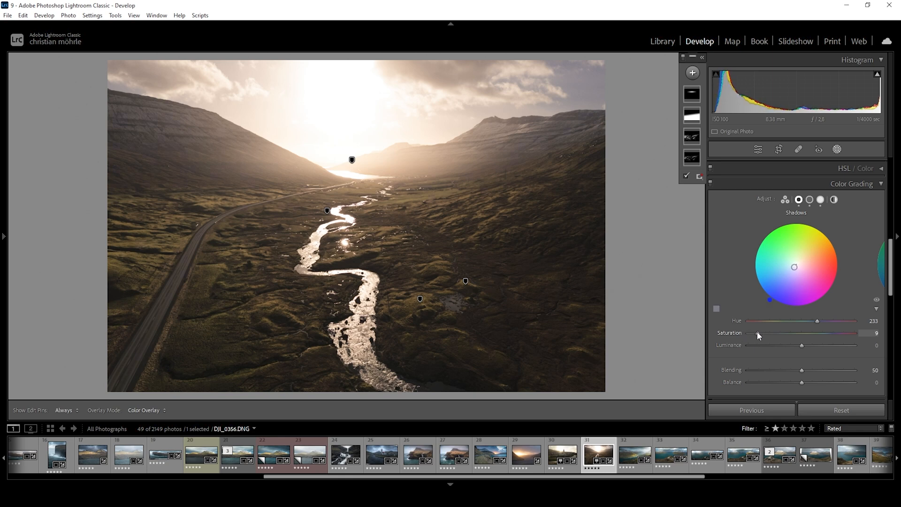
left_click_drag(759, 332, 752, 332)
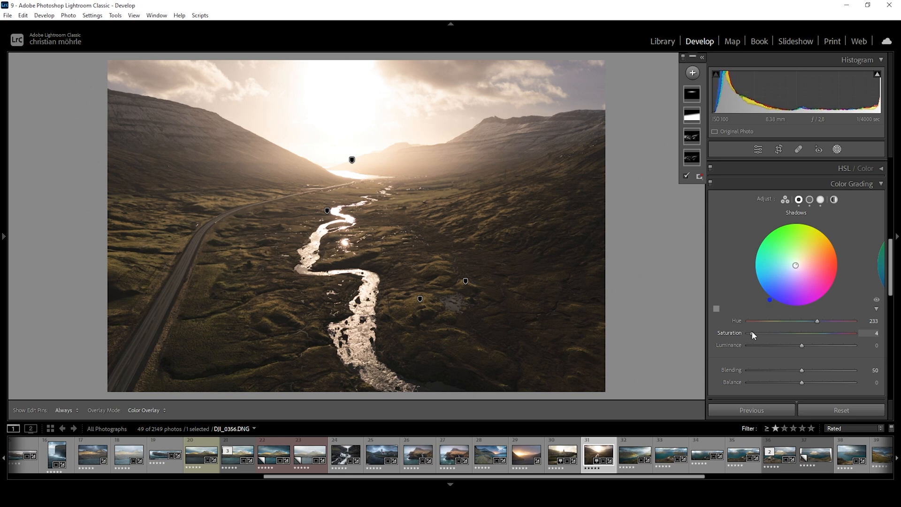
left_click_drag(754, 333, 752, 332)
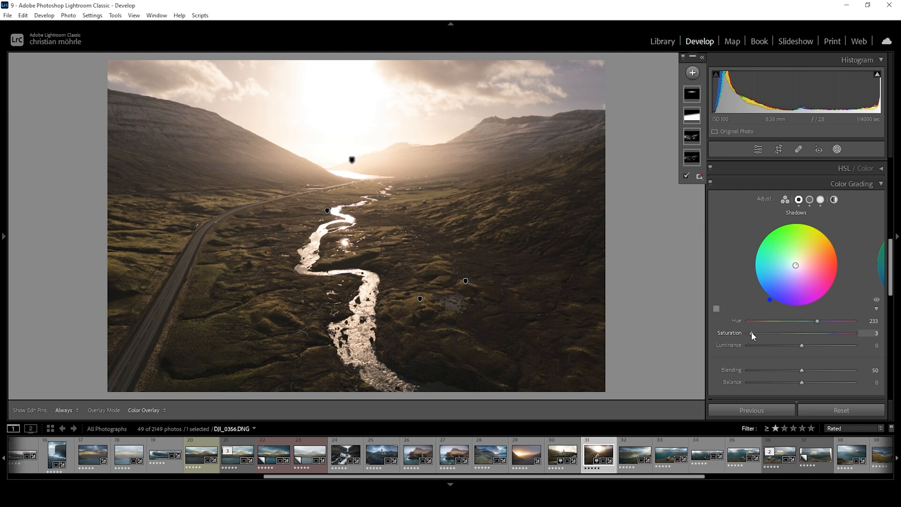
left_click_drag(747, 333, 753, 333)
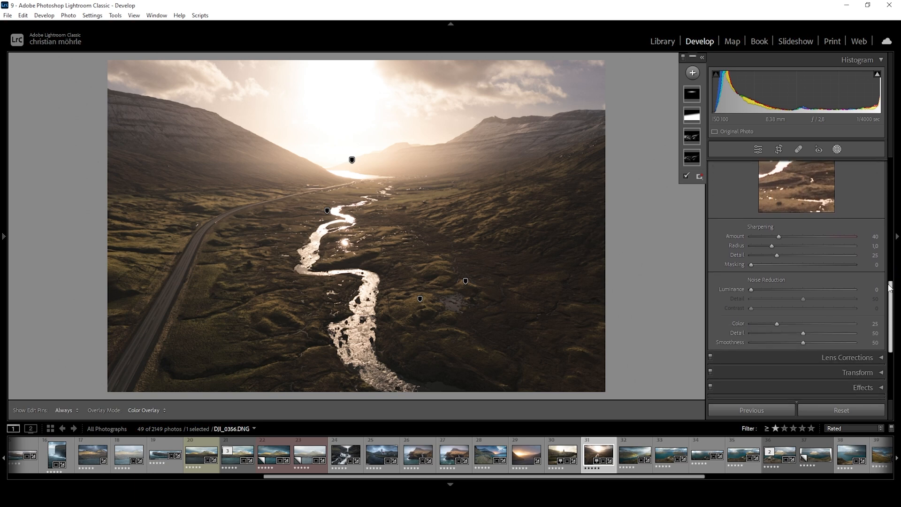
- In Calibration, set Blue Primary saturation to +22 and hue to about +6
scroll("down", 3)
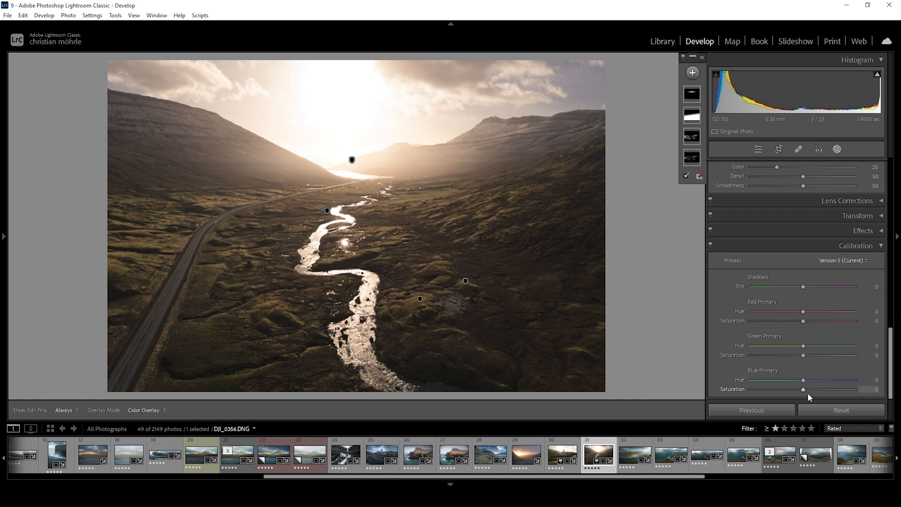
mouse_move(804, 394)
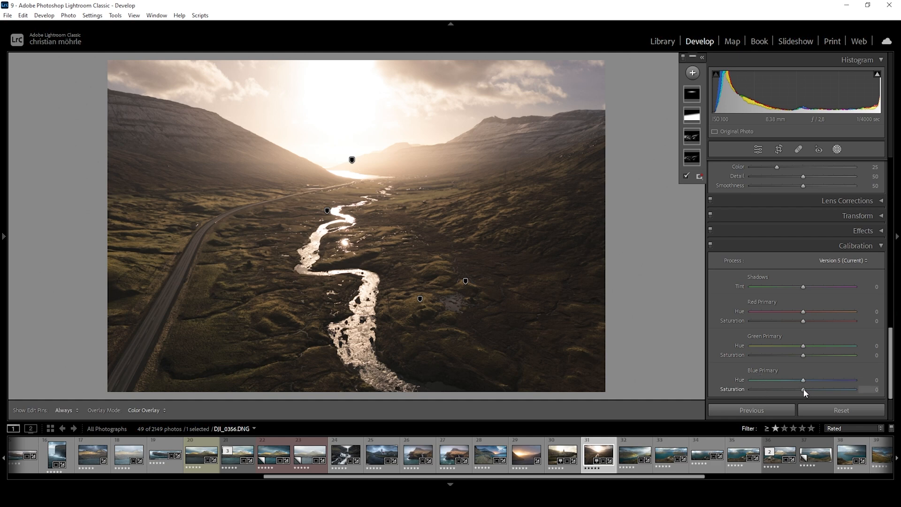
left_click_drag(803, 391, 830, 391)
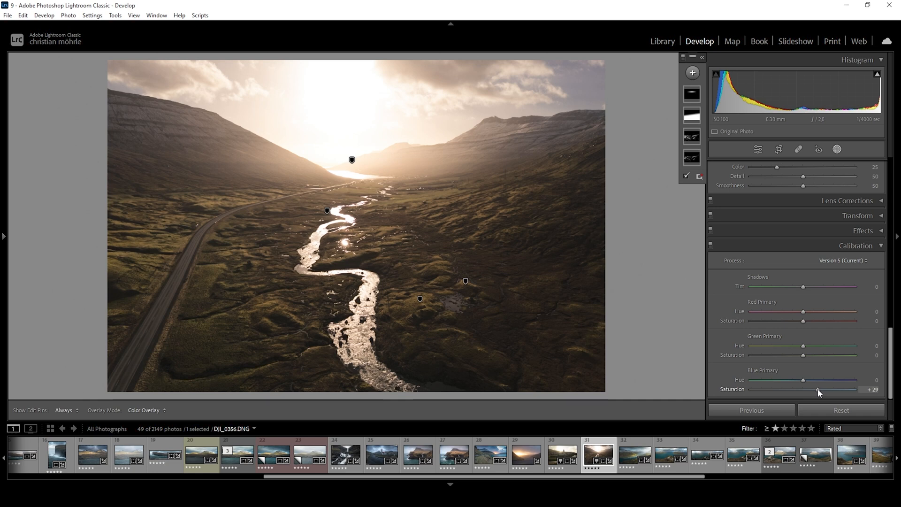
left_click_drag(825, 389, 813, 389)
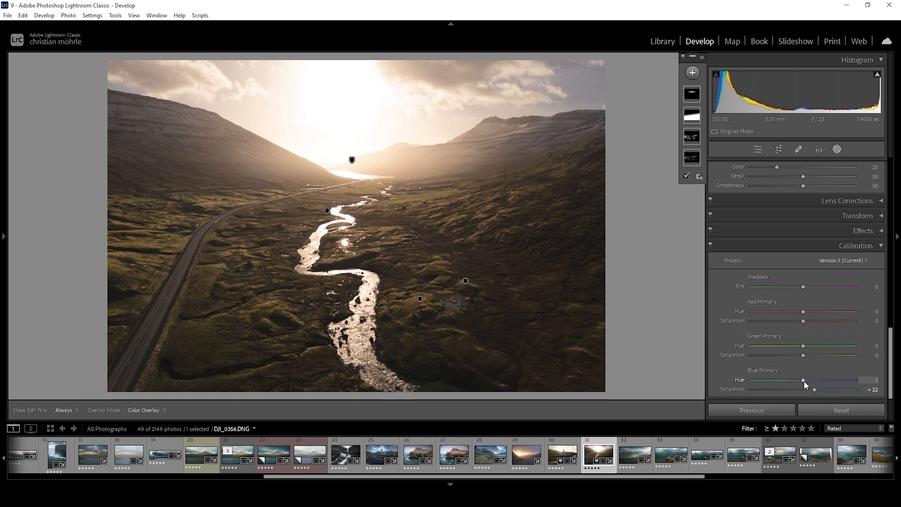
left_click_drag(804, 380, 802, 380)
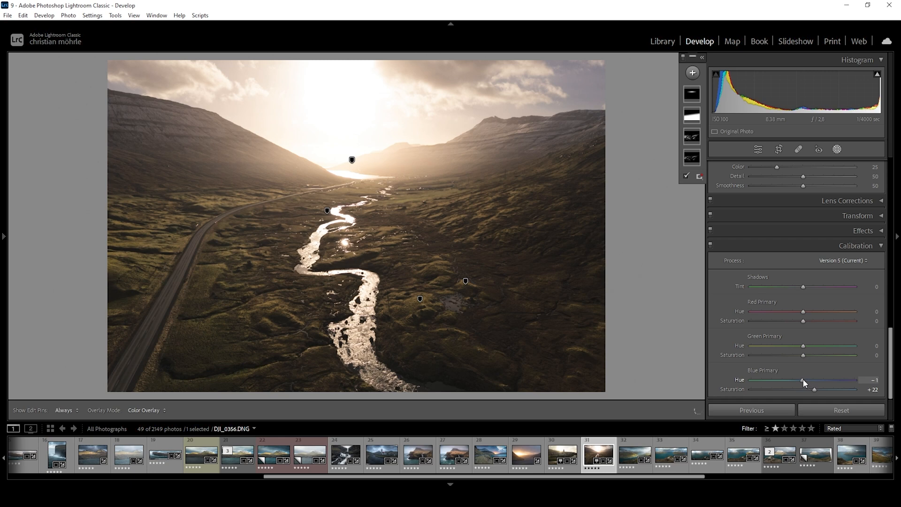
left_click_drag(806, 380, 811, 379)
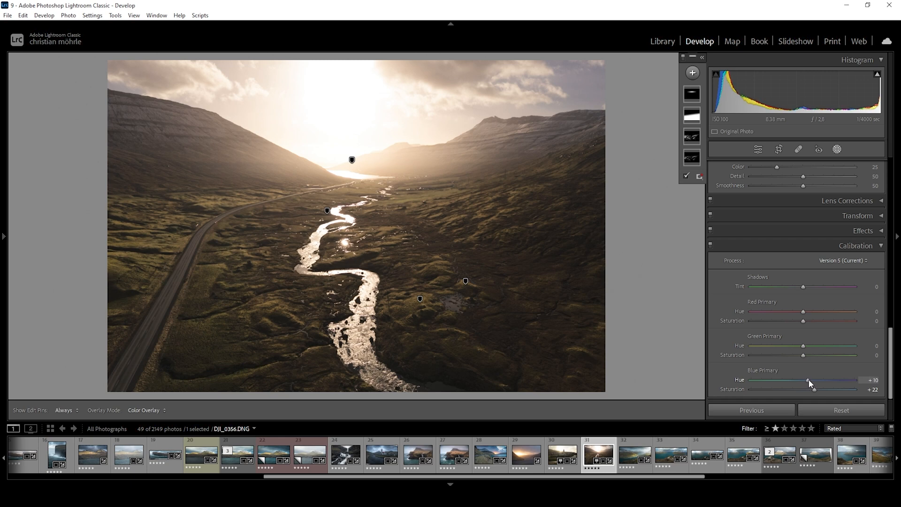
left_click_drag(809, 380, 805, 379)
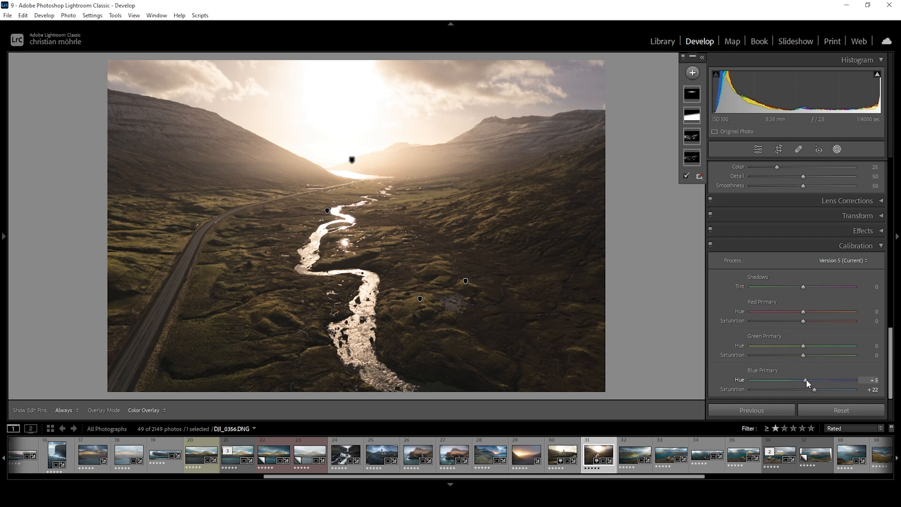
left_click_drag(805, 380, 811, 379)
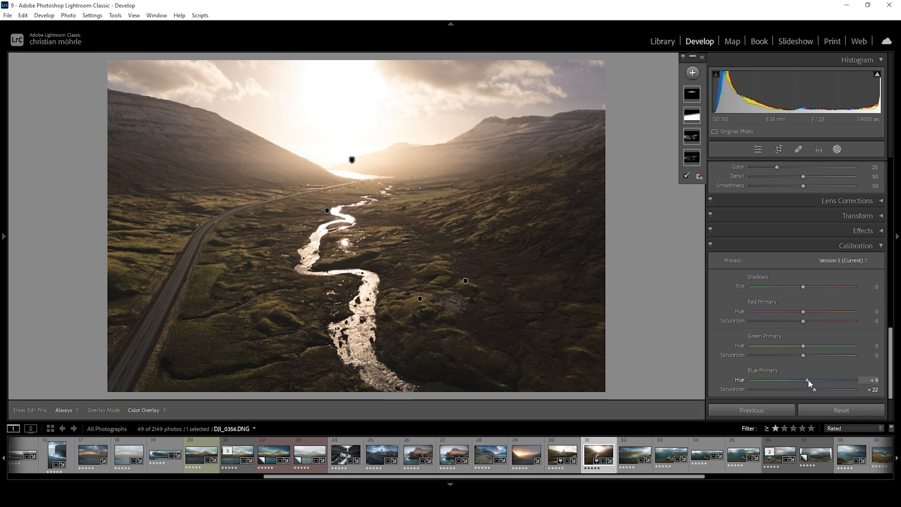
left_click_drag(812, 380, 805, 379)
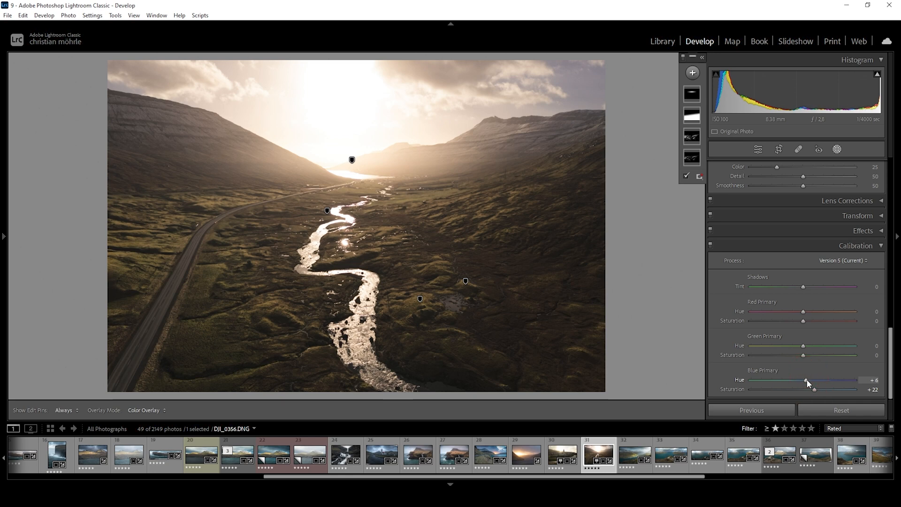
scroll("down", 3)
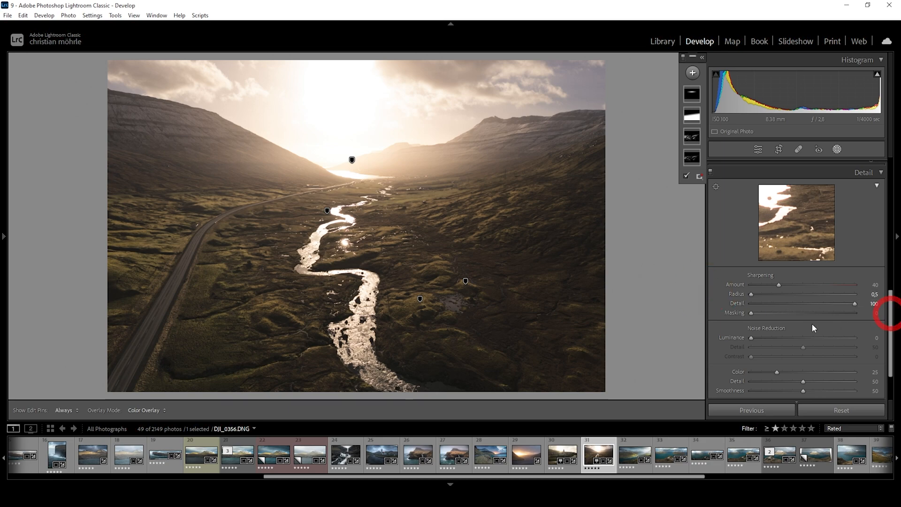
- Set sharpening masking to 54 and raise the amount to around 75
left_click_drag(752, 312, 801, 313)
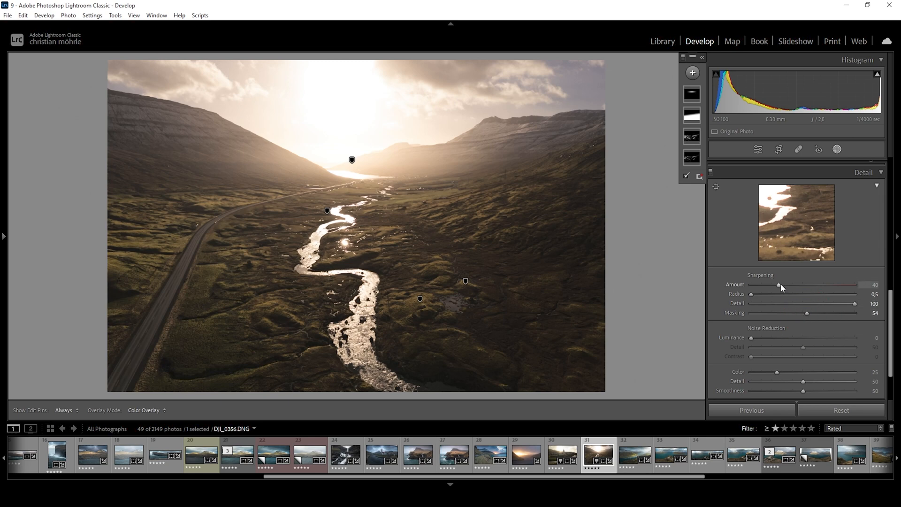
left_click_drag(773, 285, 801, 284)
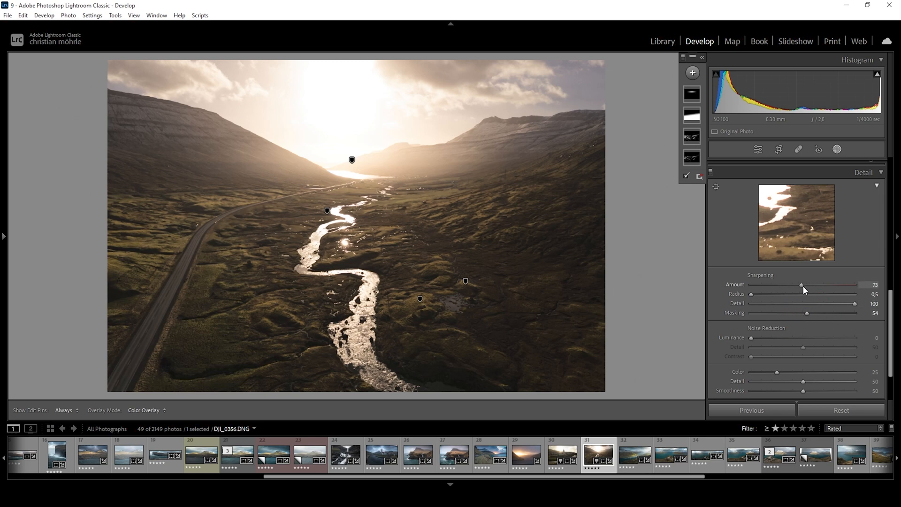
left_click(837, 149)
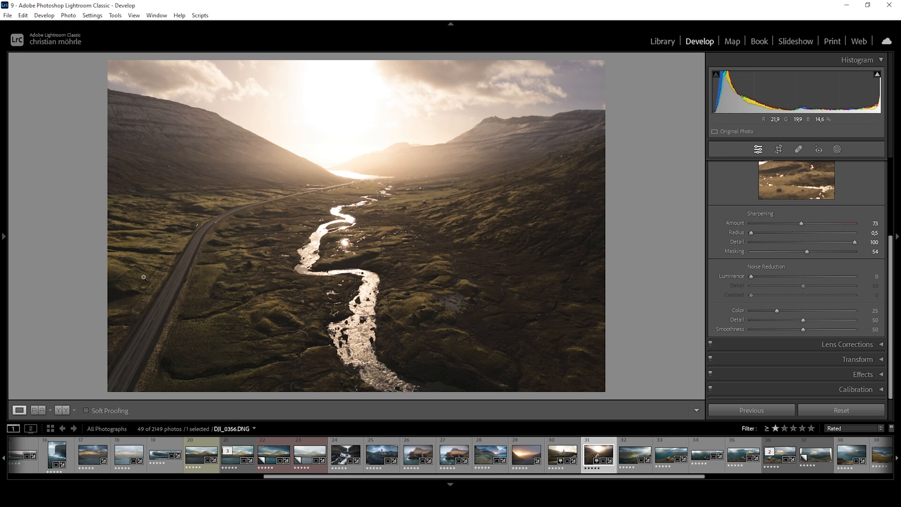
left_click(59, 410)
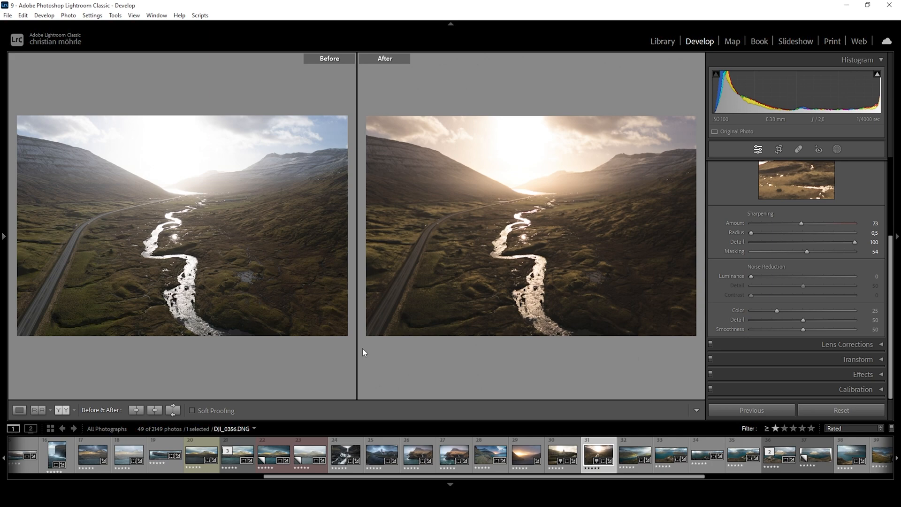
left_click(19, 412)
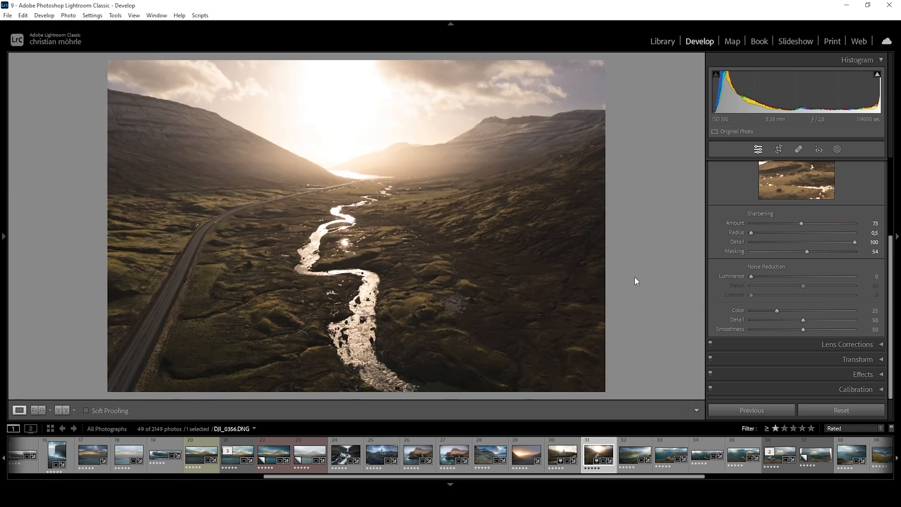